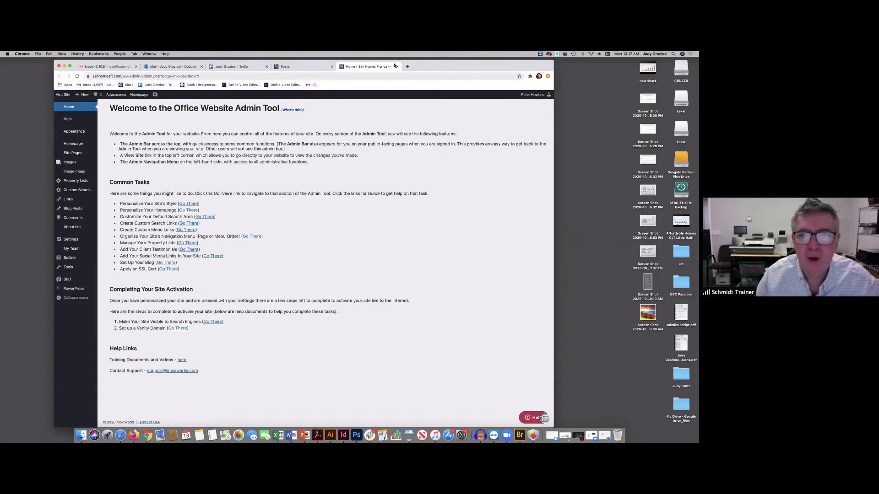
mouse_move(408, 66)
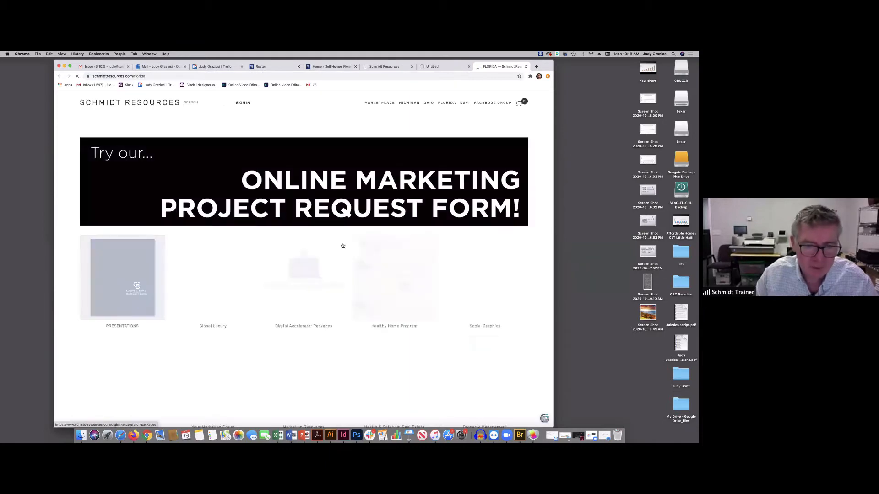
Go from the Florida page to the Moxi Works tile and open My.SchmidtResources.com.
scroll("down", 3)
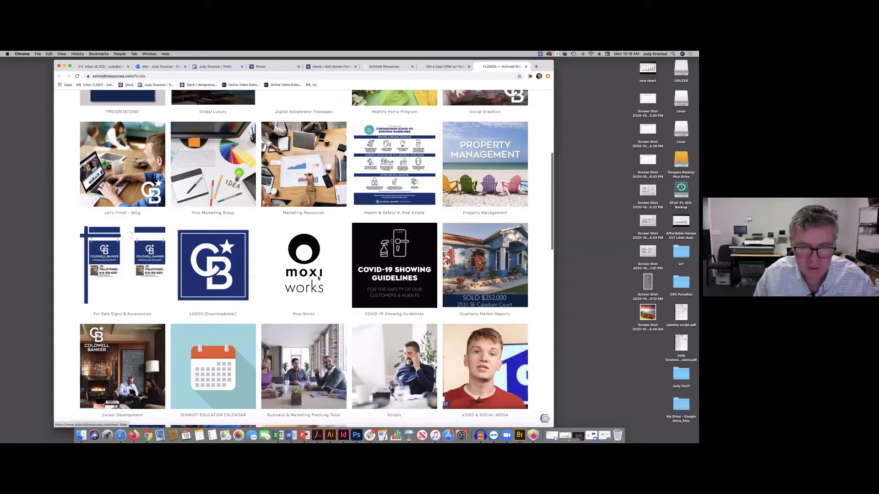
left_click(303, 265)
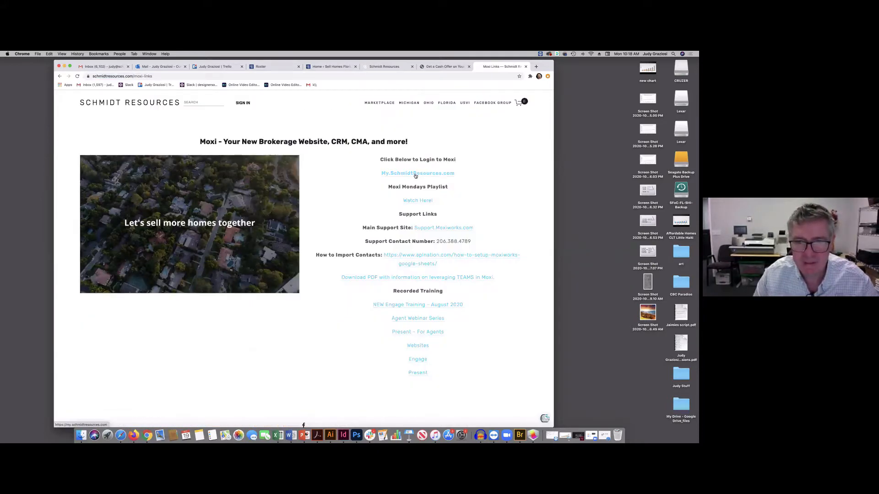
left_click(417, 173)
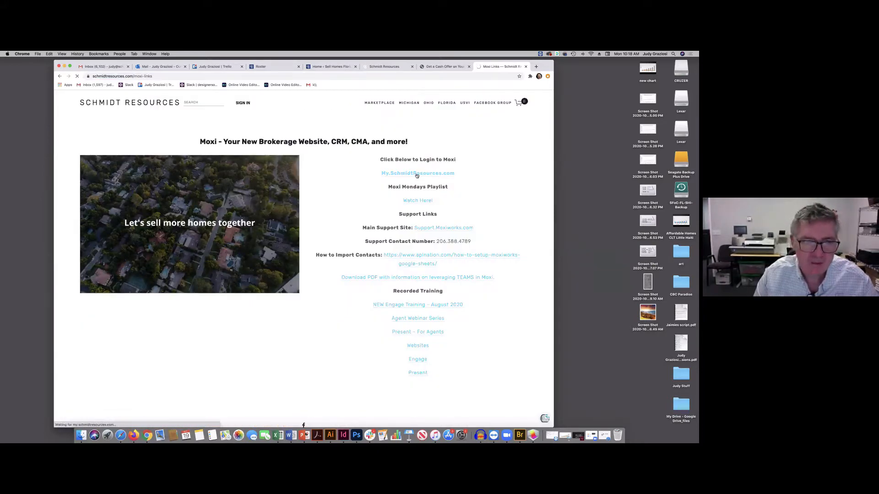
left_click(417, 173)
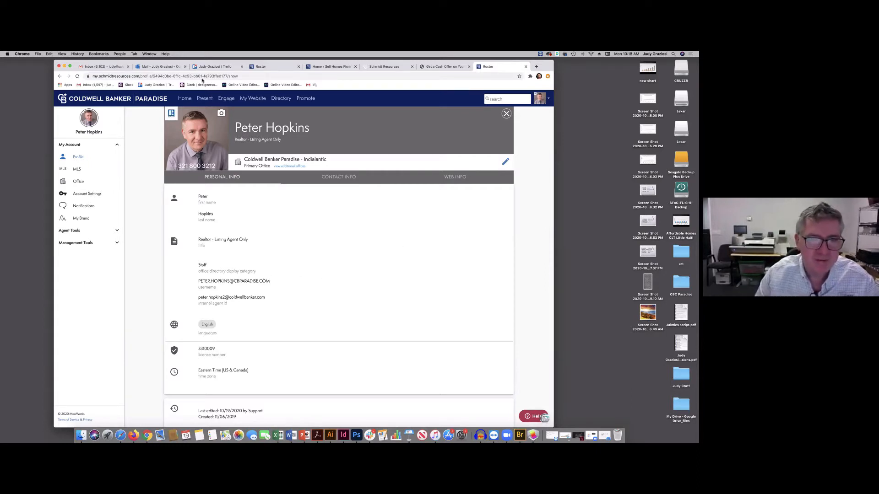
mouse_move(365, 276)
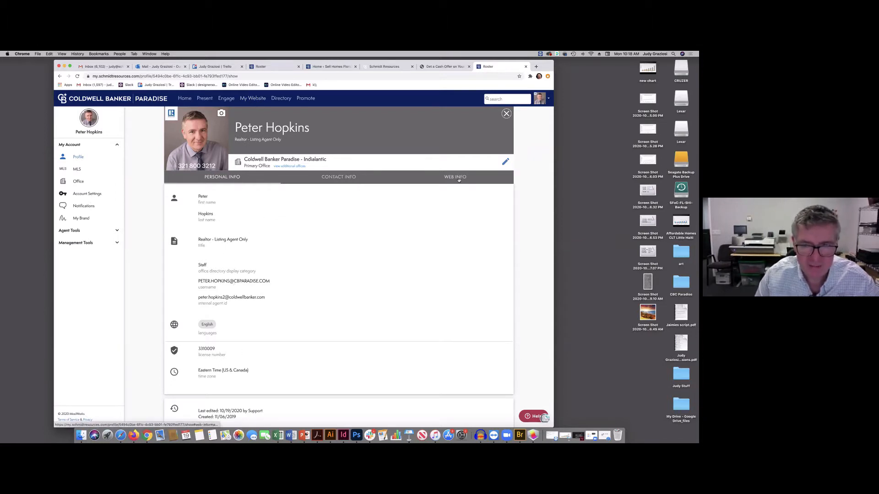
View the Web Info tab on the agent profile.
left_click(455, 176)
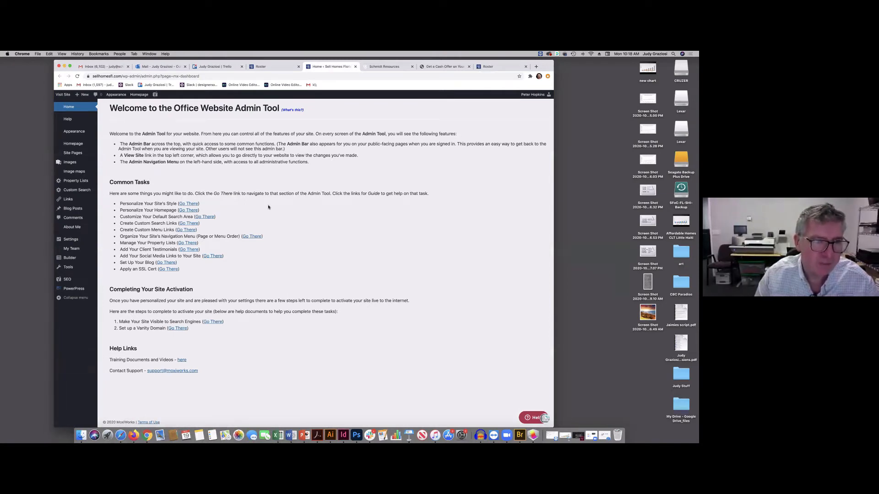
mouse_move(74, 143)
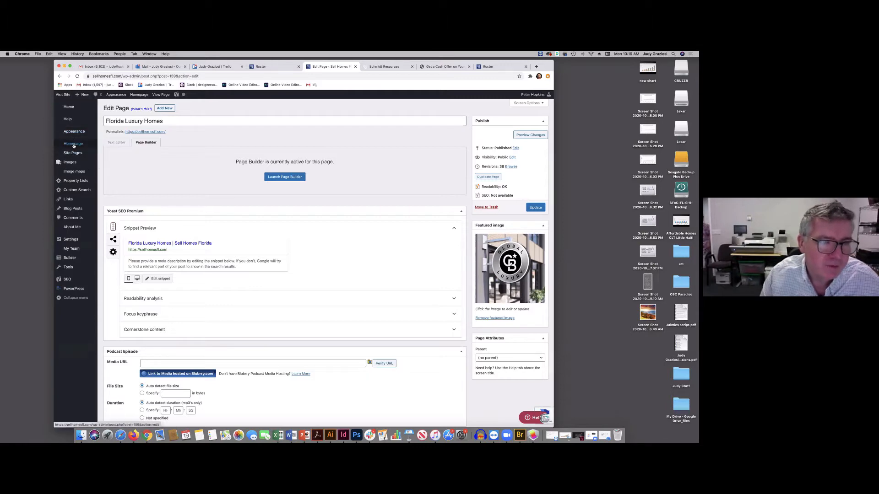
From the Home dashboard, dismiss the cash offer ad and open Personalize Your Site's Style.
left_click(69, 107)
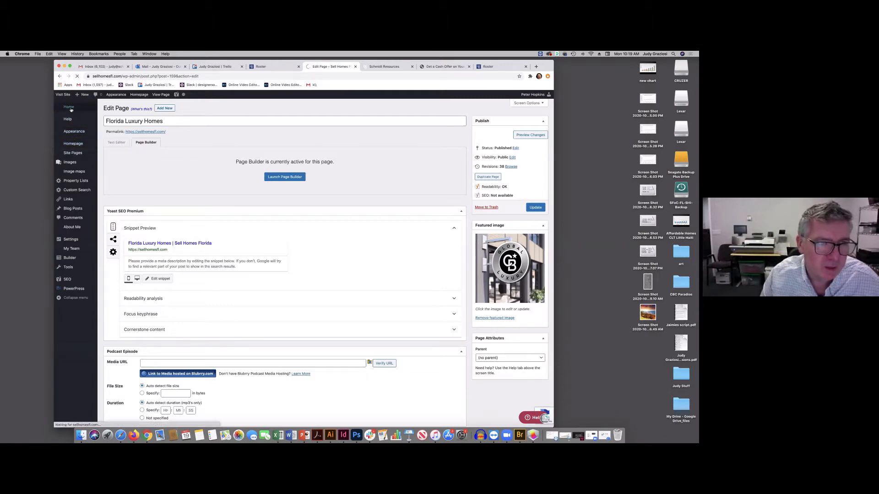
left_click(69, 107)
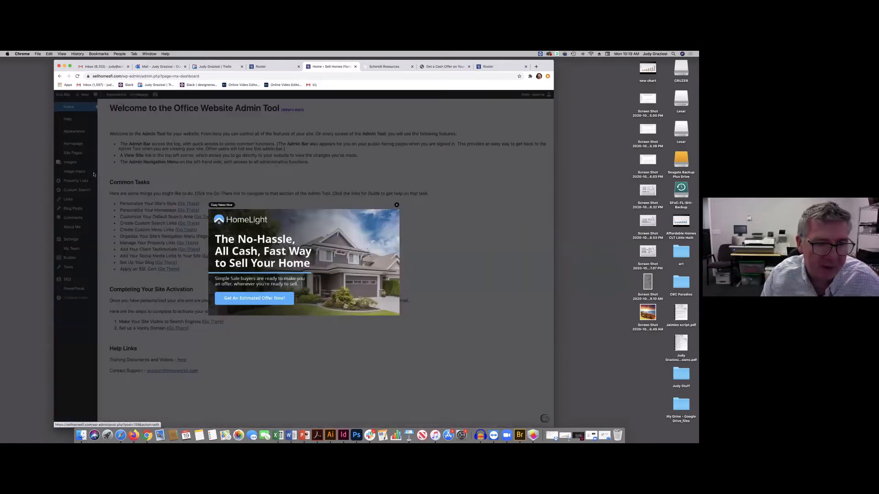
left_click(397, 205)
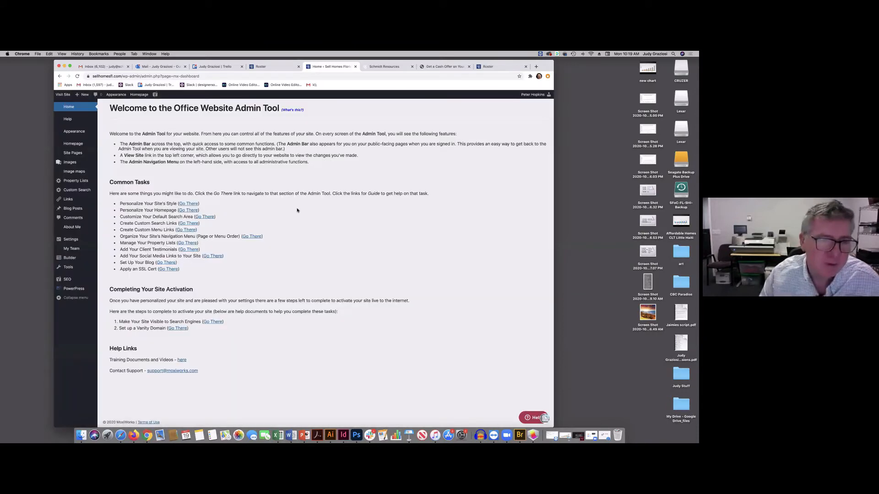
left_click(188, 203)
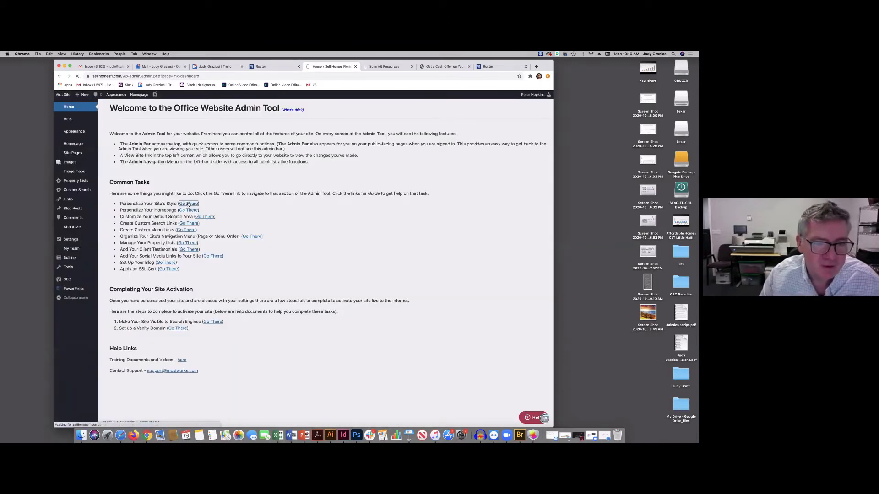
left_click(188, 210)
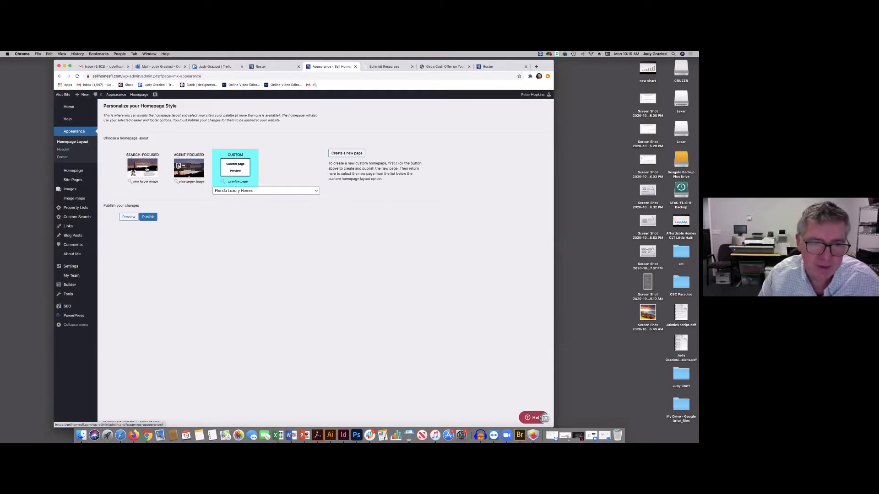
mouse_move(189, 174)
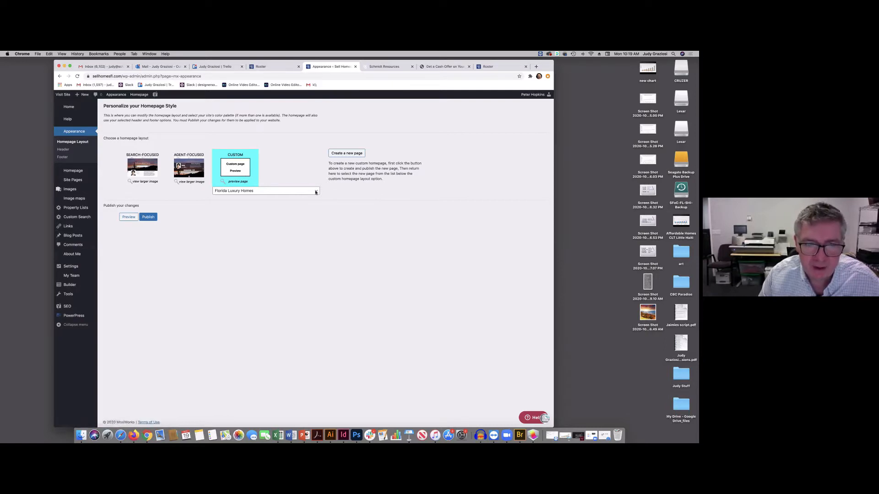
Keep Florida Luxury Homes selected in the Custom homepage dropdown.
left_click(264, 190)
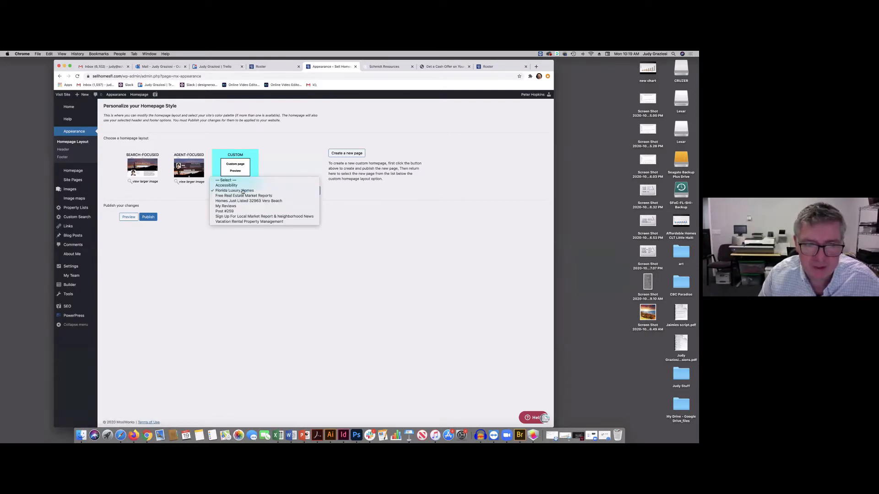
left_click(234, 190)
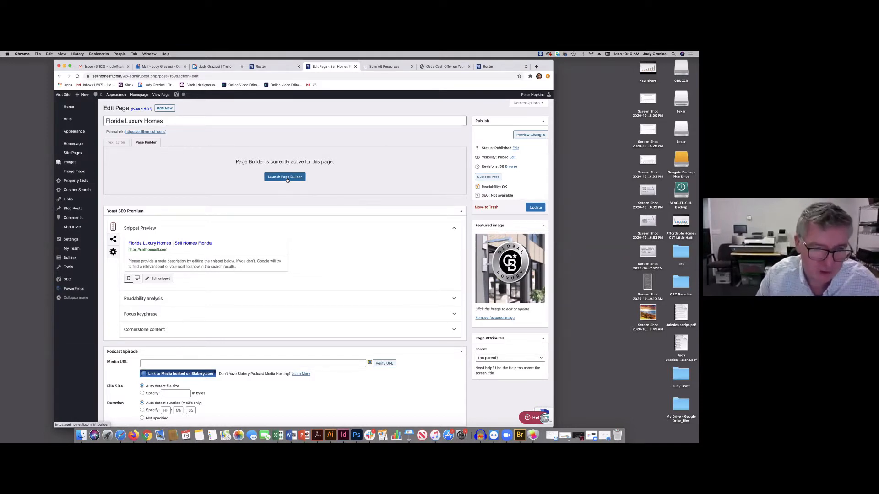
Launch Page Builder on the Florida Luxury Homes Edit Page screen.
left_click(284, 177)
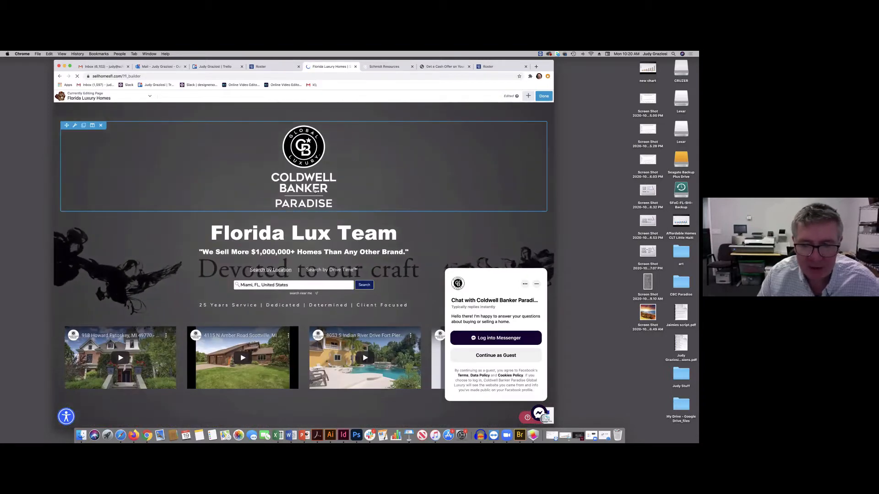
Remove the Neighborhood News form module beside the monthly market report text and confirm.
scroll("down", 3)
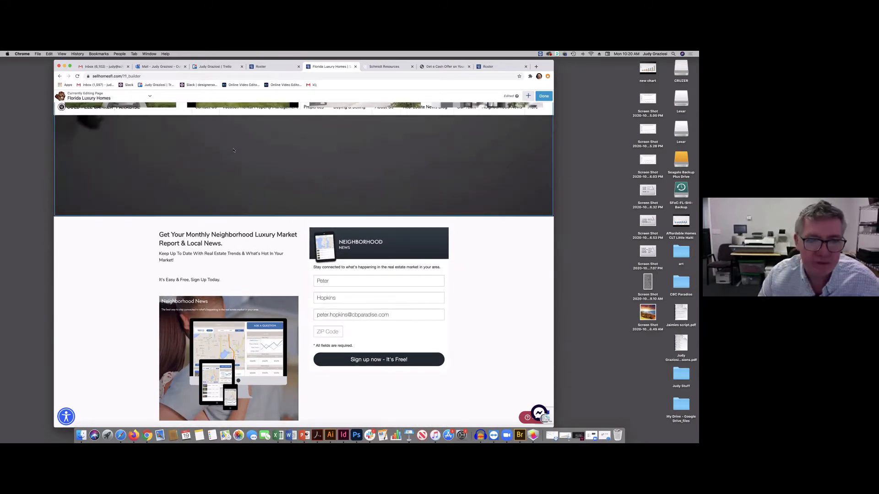
scroll("up", 3)
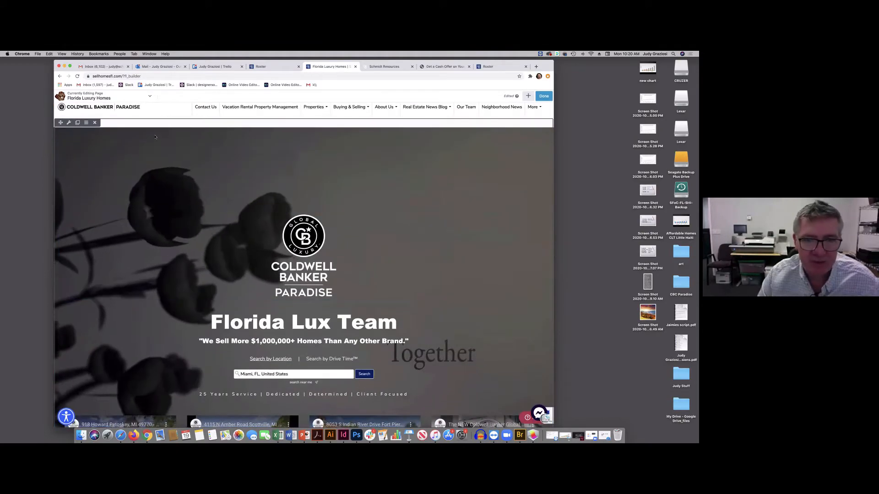
scroll("down", 3)
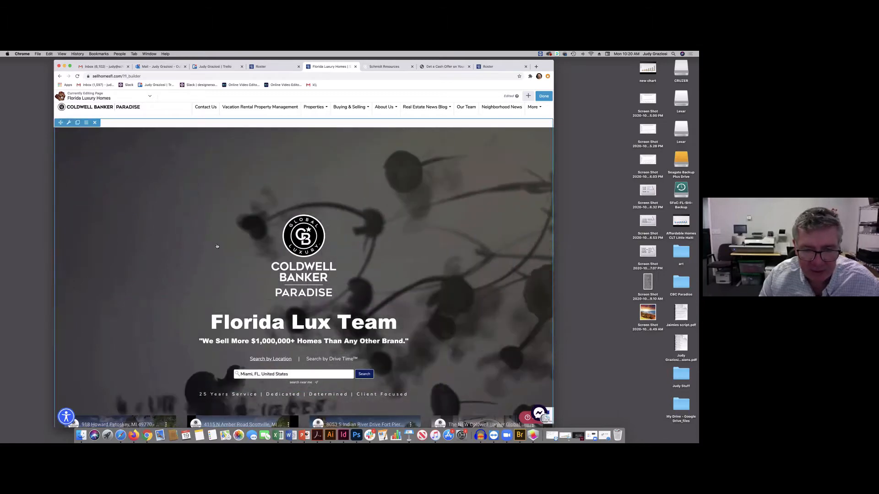
scroll("down", 3)
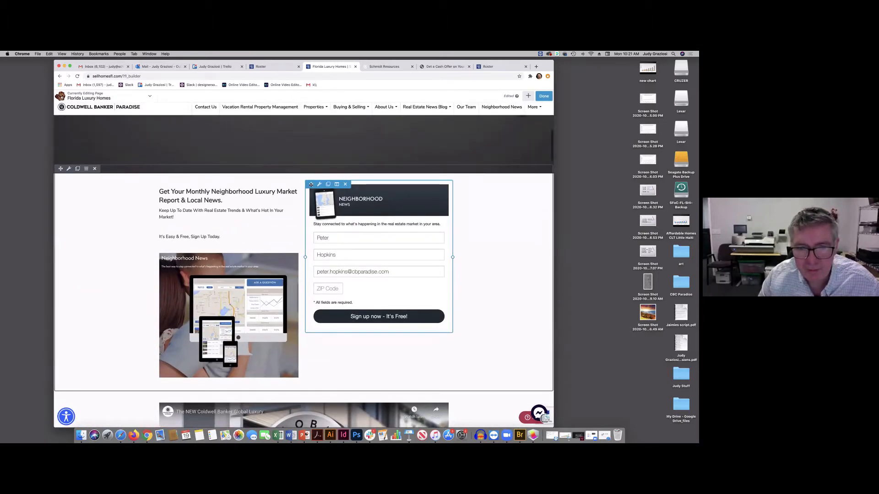
left_click(345, 184)
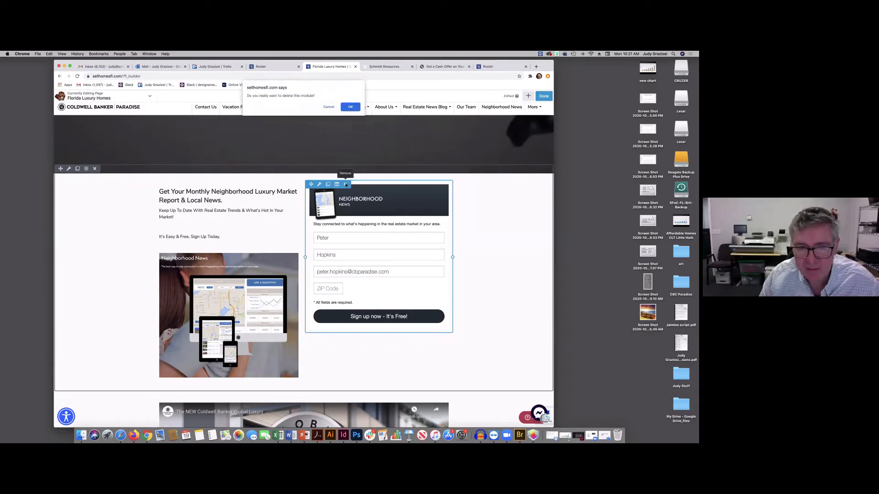
left_click(350, 107)
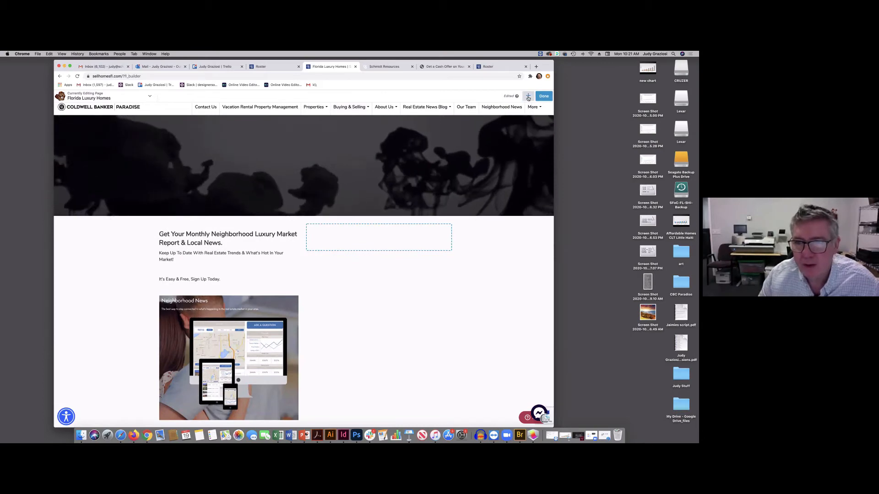
Switch the add-module Group to Widgets and pick up the Neighborhood News Module.
left_click(527, 96)
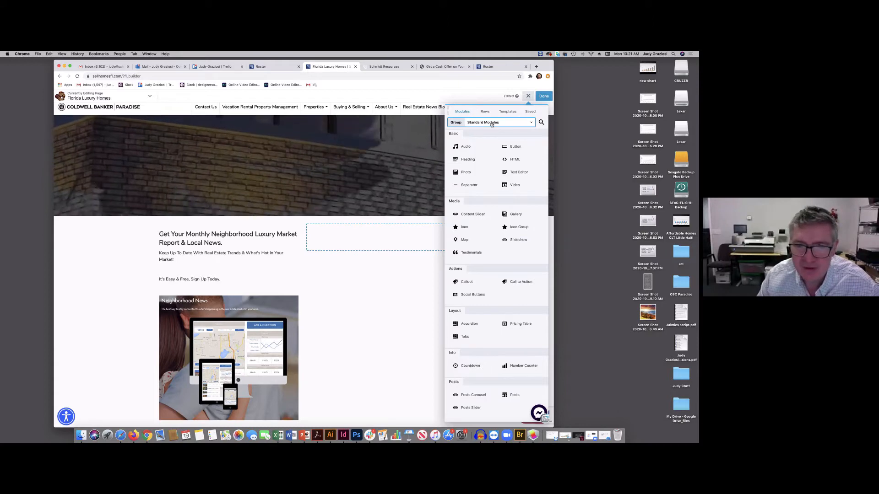
left_click(496, 122)
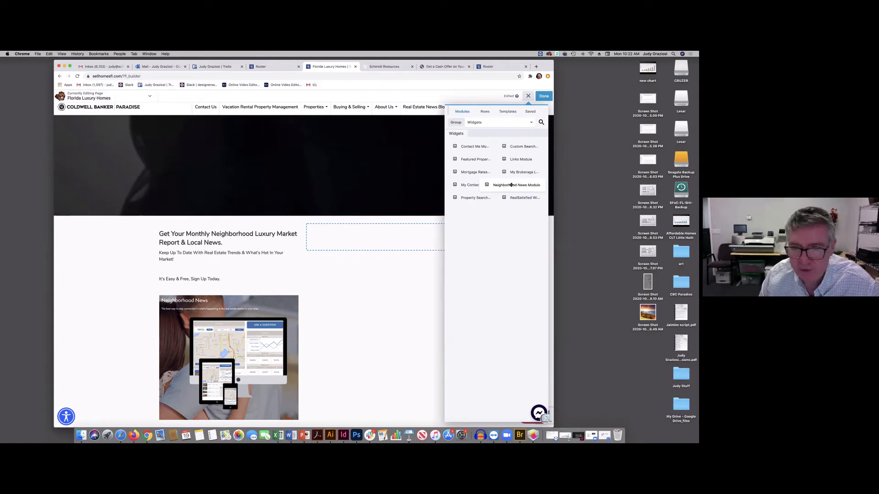
left_click(528, 96)
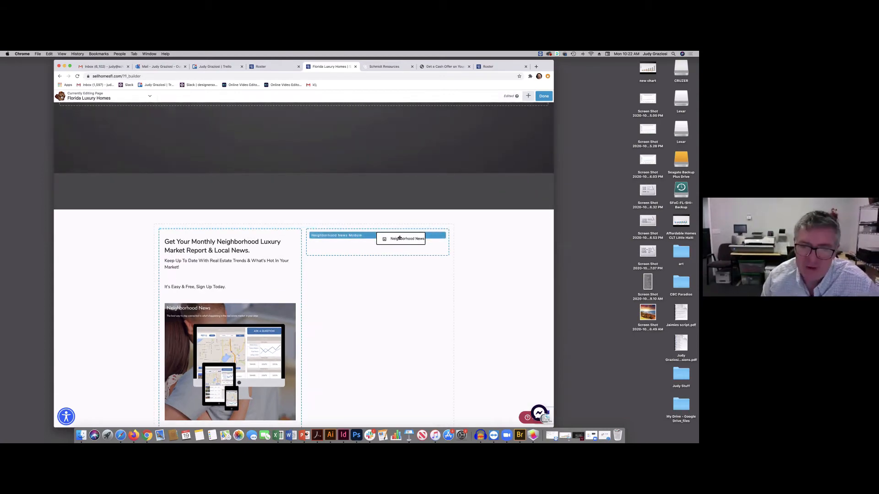
Drop the Neighborhood News module into the right column and save its widget settings.
left_click_drag(400, 238, 378, 300)
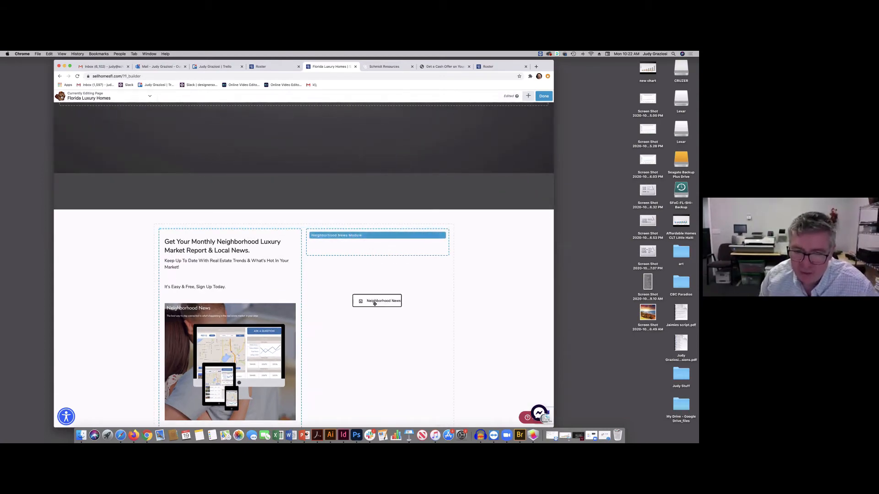
left_click_drag(377, 301, 387, 238)
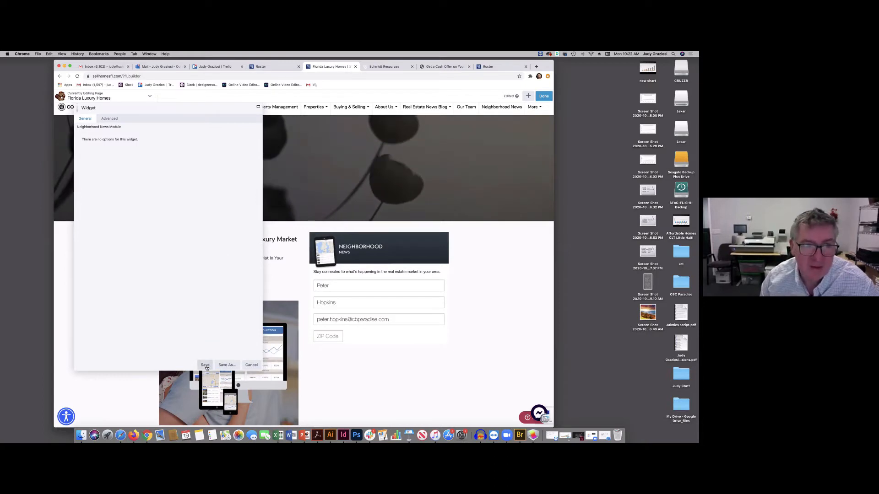
left_click(205, 365)
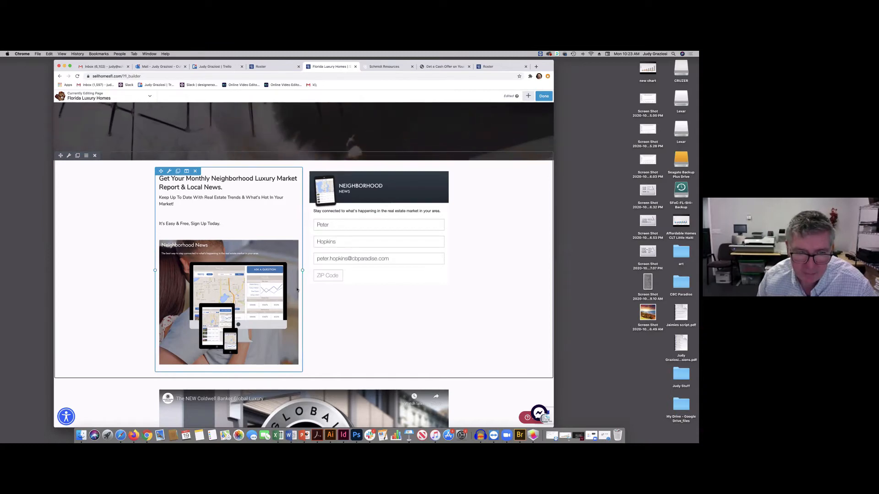
Finish editing with Done and publish the Page Builder changes.
left_click(328, 277)
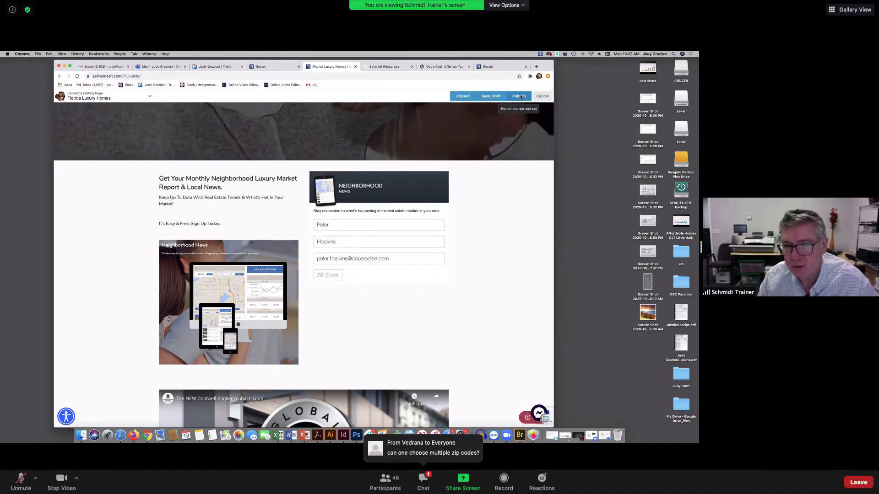
left_click(517, 96)
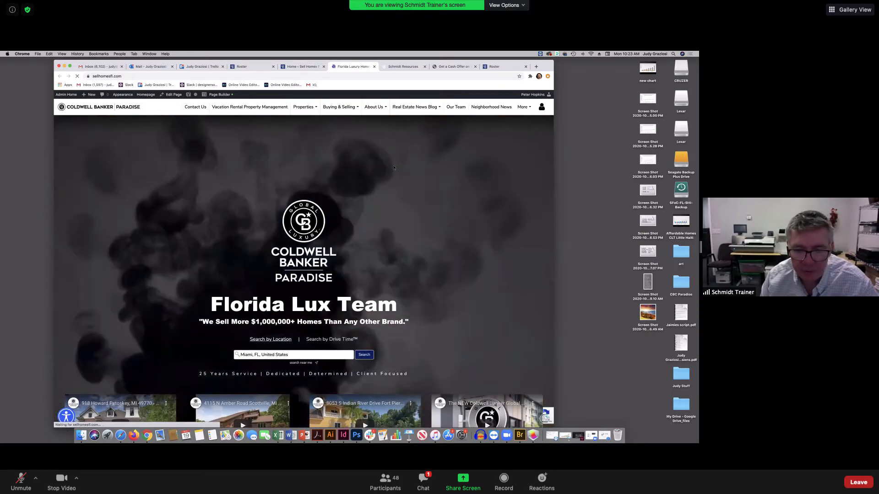
Scroll the live homepage down to the market-report section with the Neighborhood News form.
scroll("down", 3)
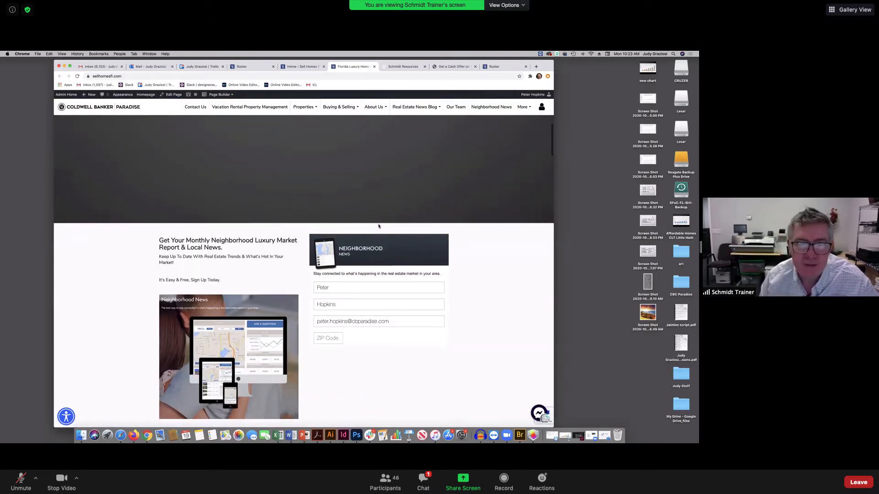
scroll("down", 3)
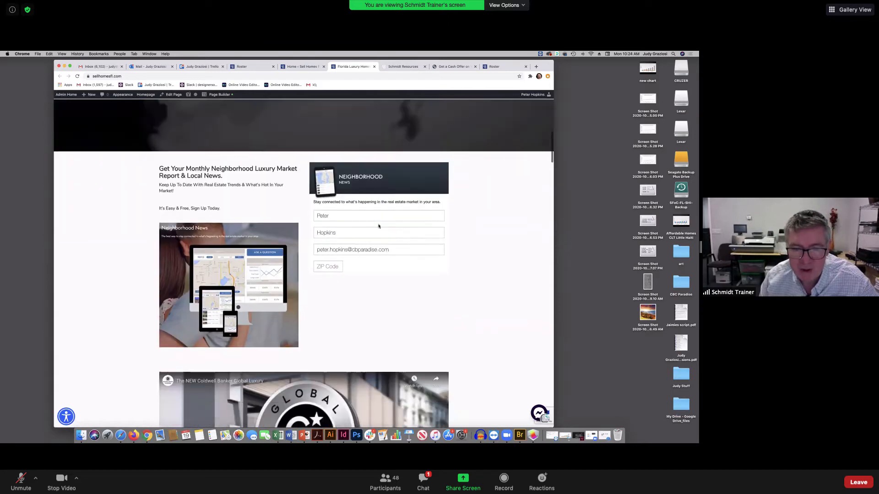
scroll("down", 3)
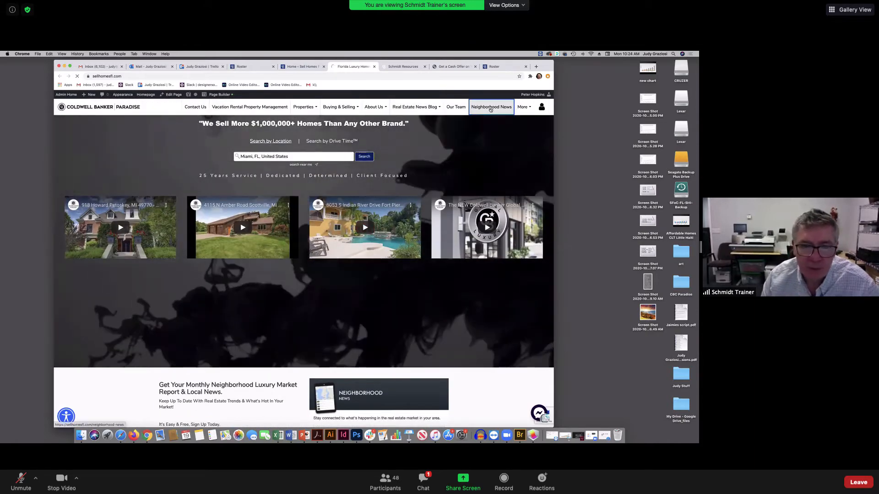
Open Neighborhood News and scroll its 36 listings and map, returning to the Admin dashboard.
left_click(492, 106)
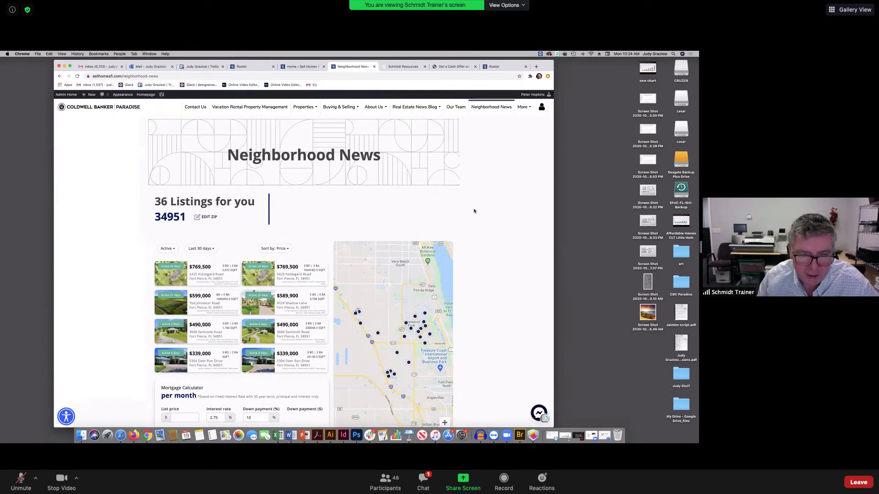
mouse_move(487, 228)
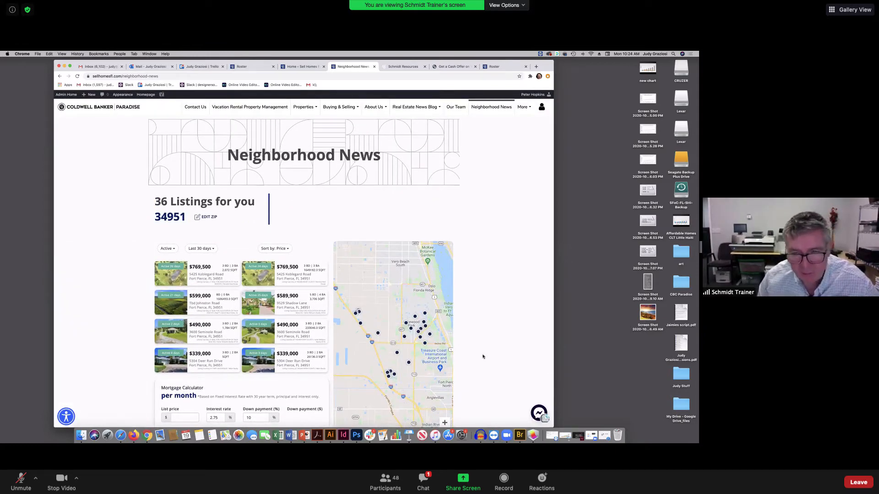
scroll("down", 3)
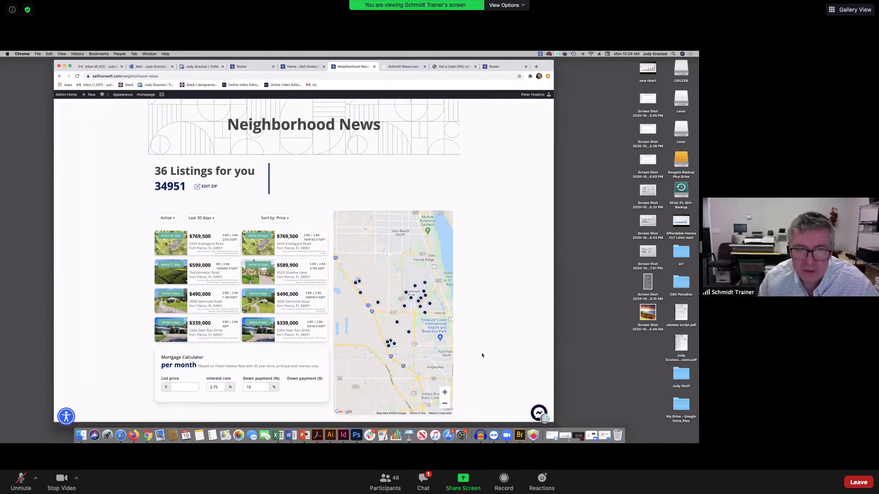
scroll("down", 3)
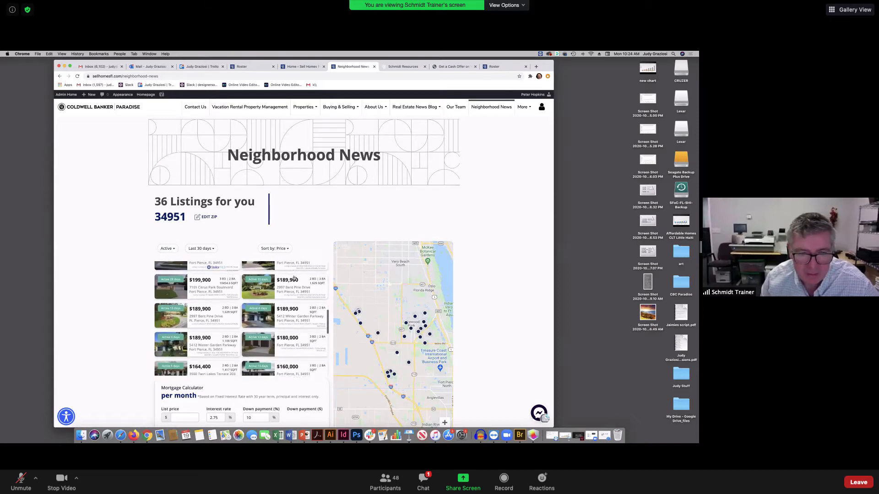
scroll("down", 3)
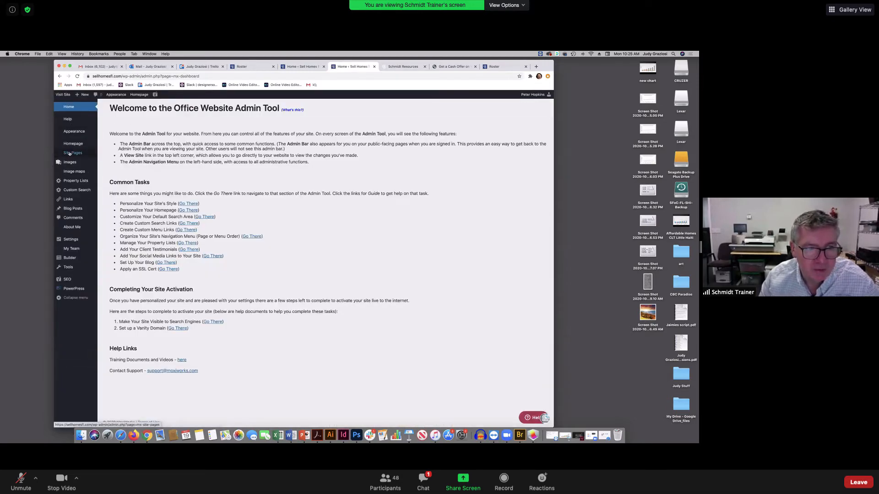
Create a new Custom Page through Site Pages > Add New.
left_click(73, 153)
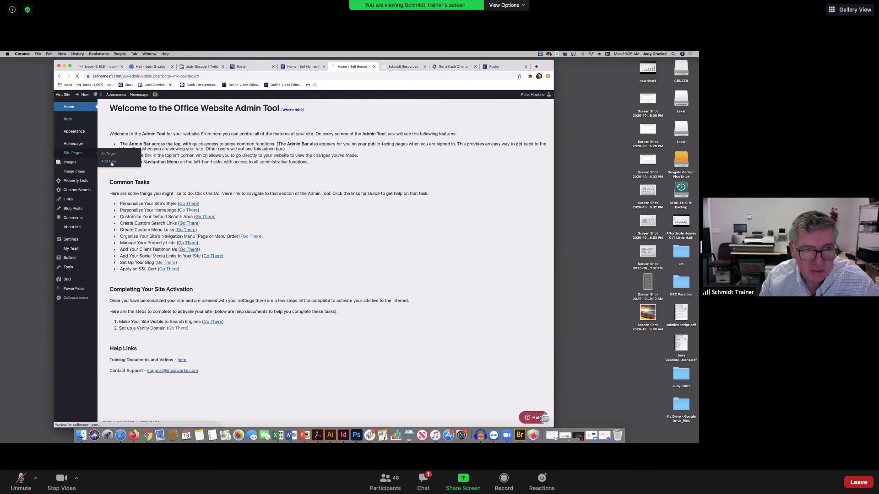
left_click(109, 162)
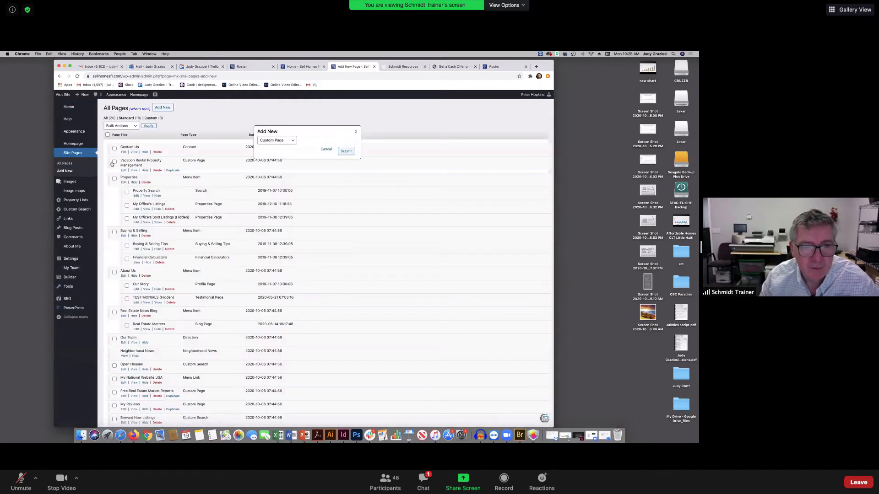
left_click(276, 140)
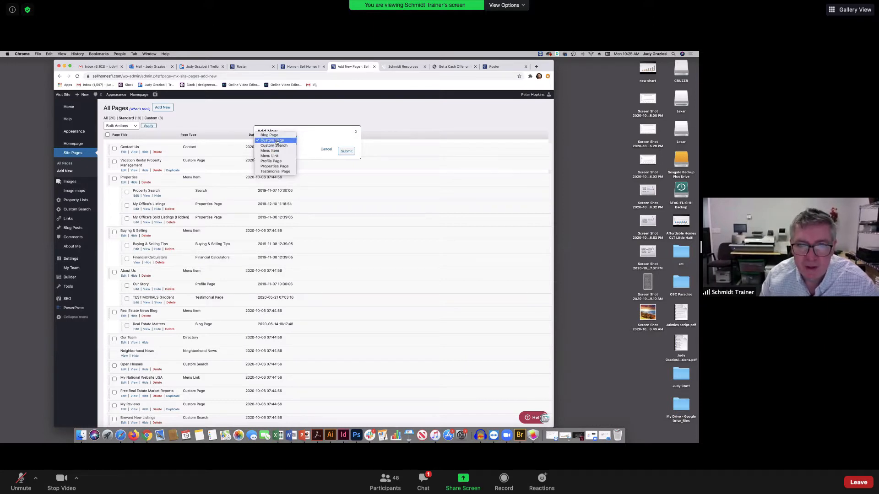
left_click(275, 140)
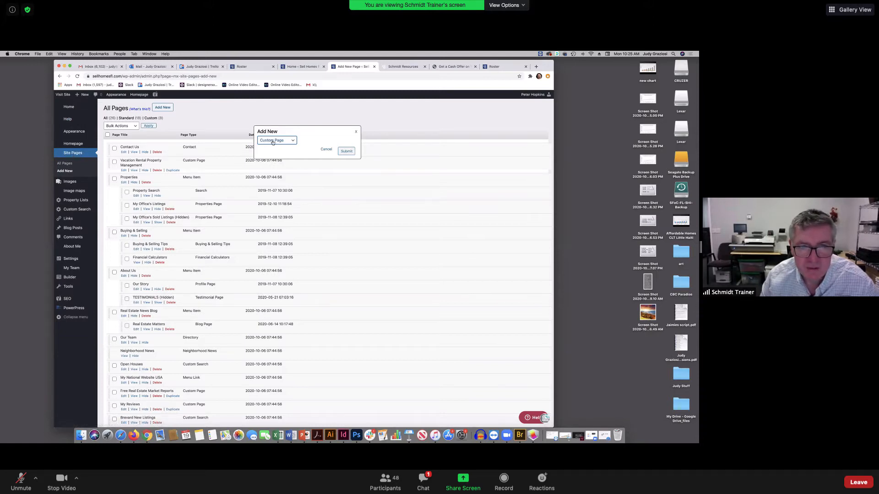
left_click(346, 152)
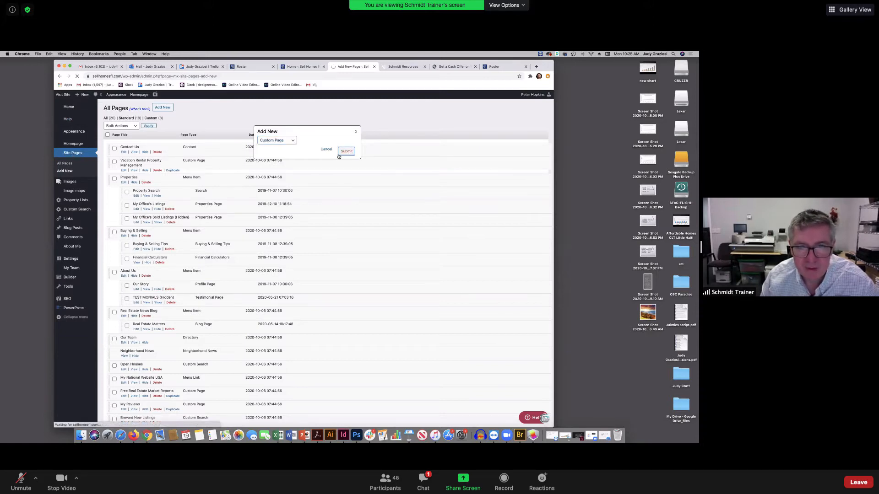
left_click(347, 152)
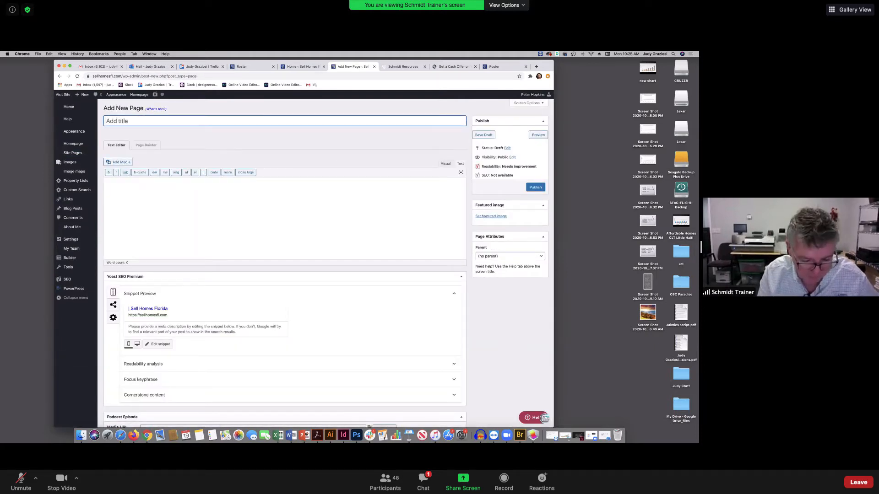
Title the page 'Sign Up For Free Market Reports' and drag the Zoom chat aside.
type("Sin")
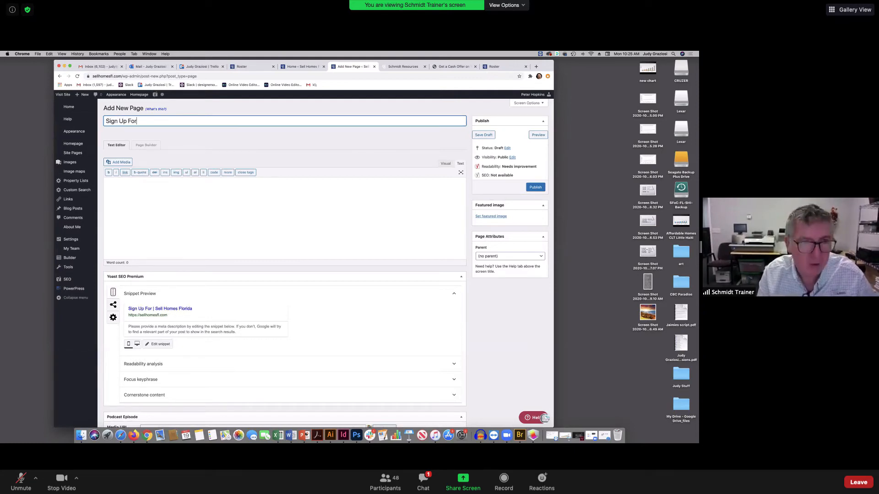
type("Free")
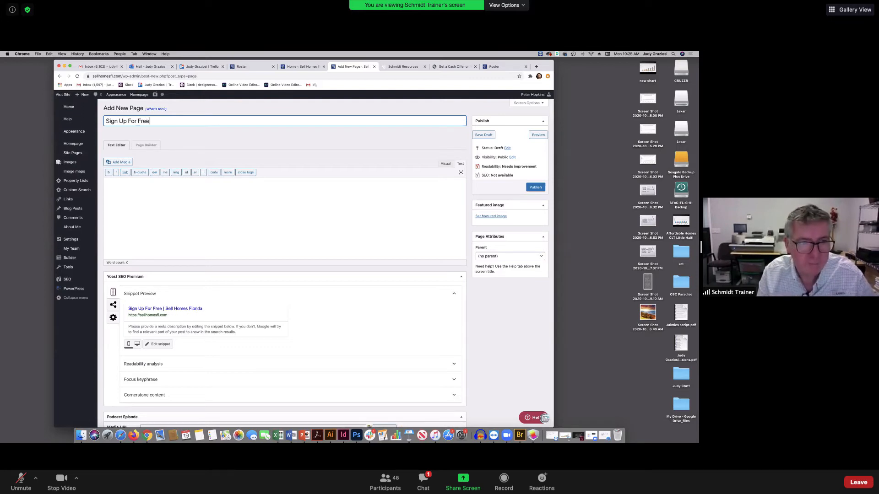
left_click(423, 481)
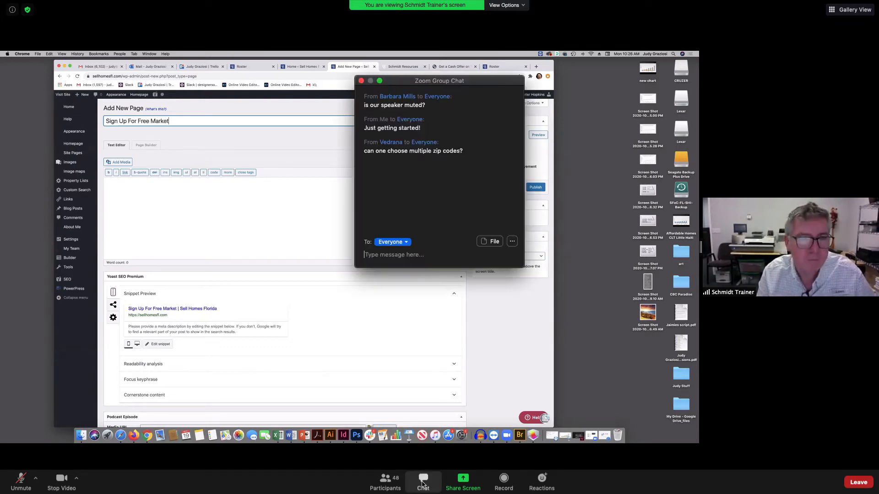
type("Reprts")
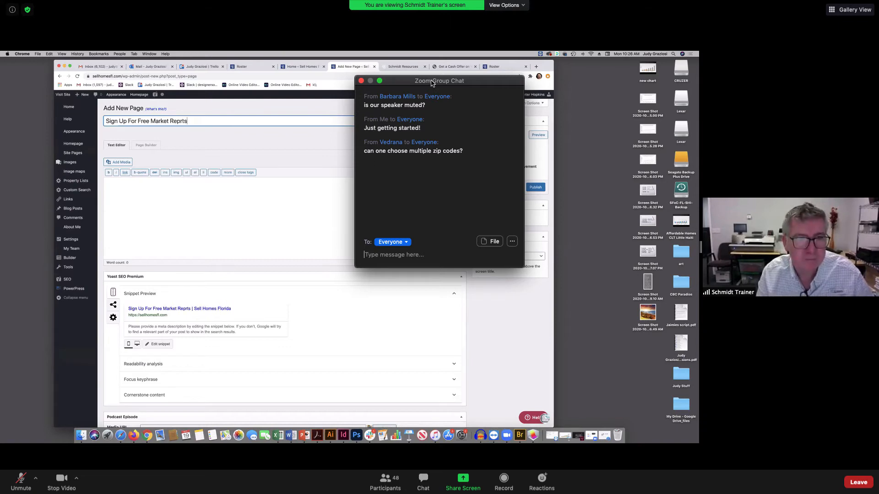
left_click_drag(439, 81, 792, 326)
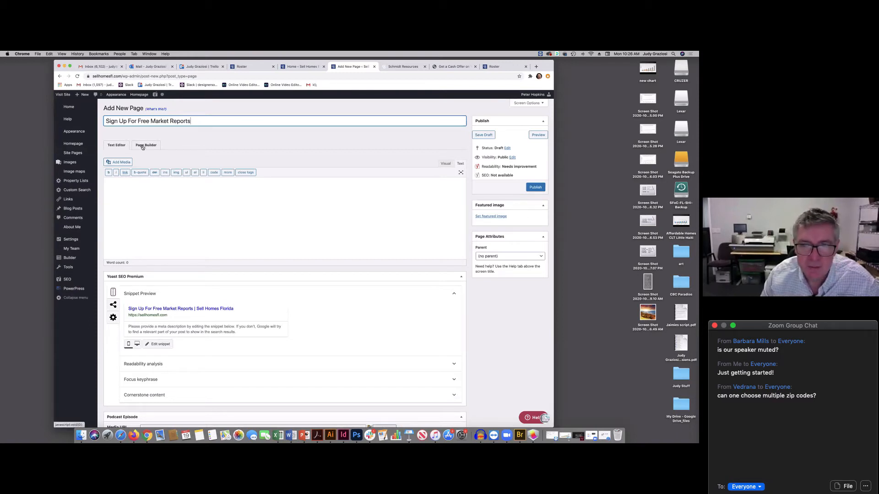
Switch the new page to Page Builder, confirming the leave prompt, and publish it.
left_click(145, 145)
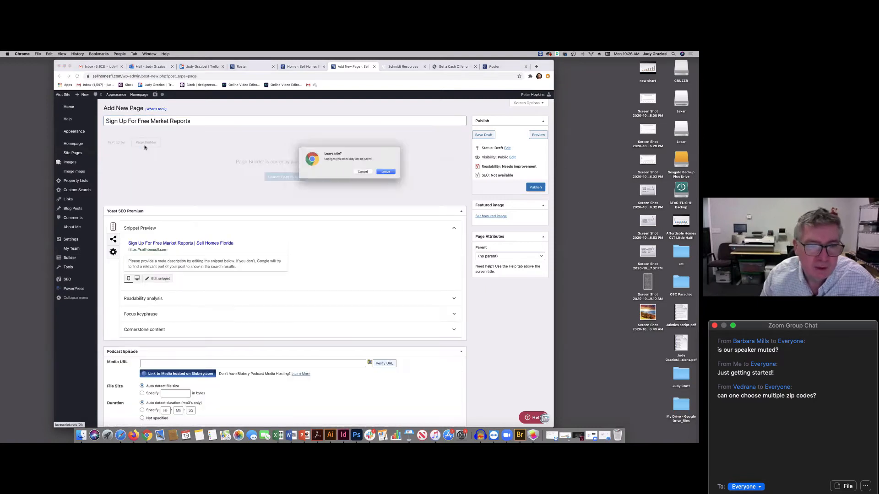
left_click(363, 172)
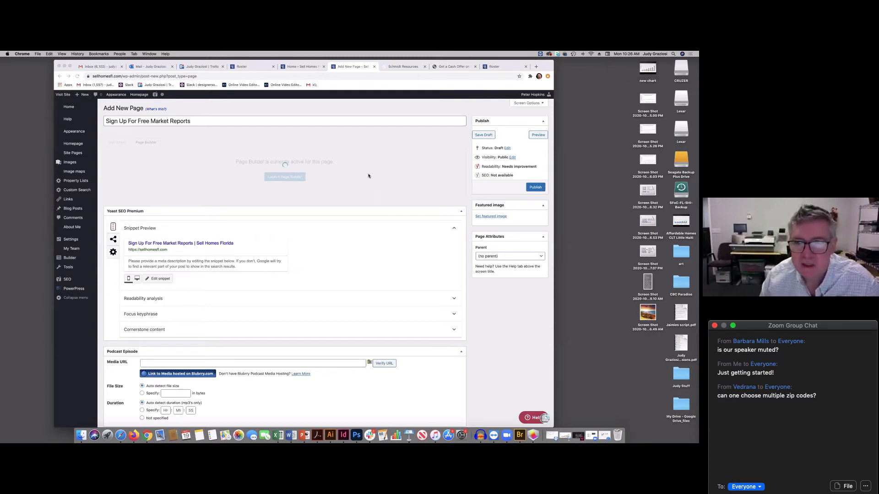
mouse_move(354, 172)
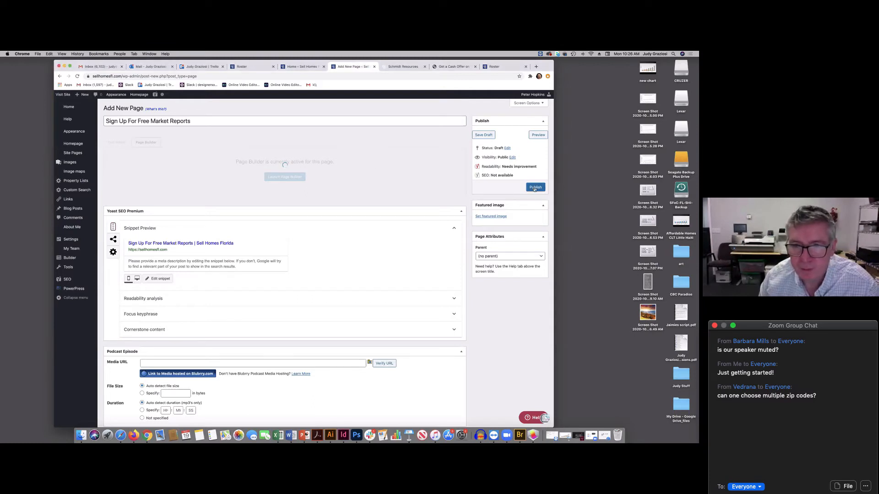
left_click(535, 187)
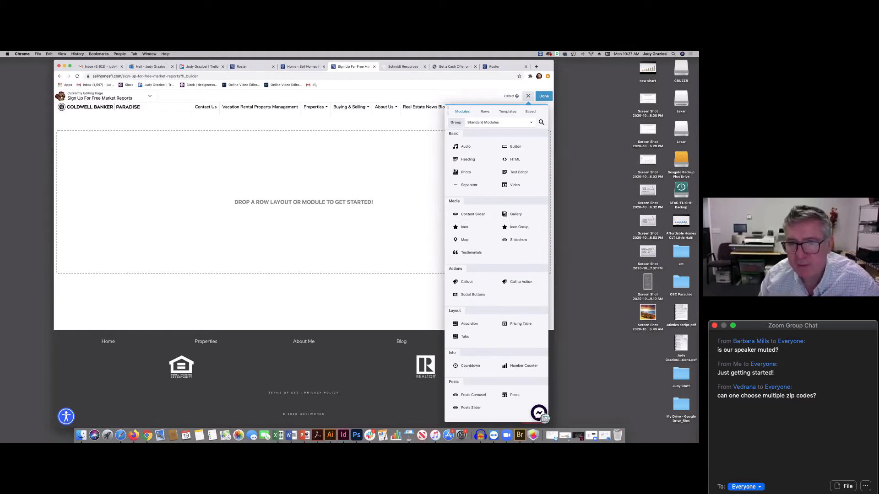
Toggle the module Group dropdown, then show the Rows tab's column layouts.
left_click(497, 122)
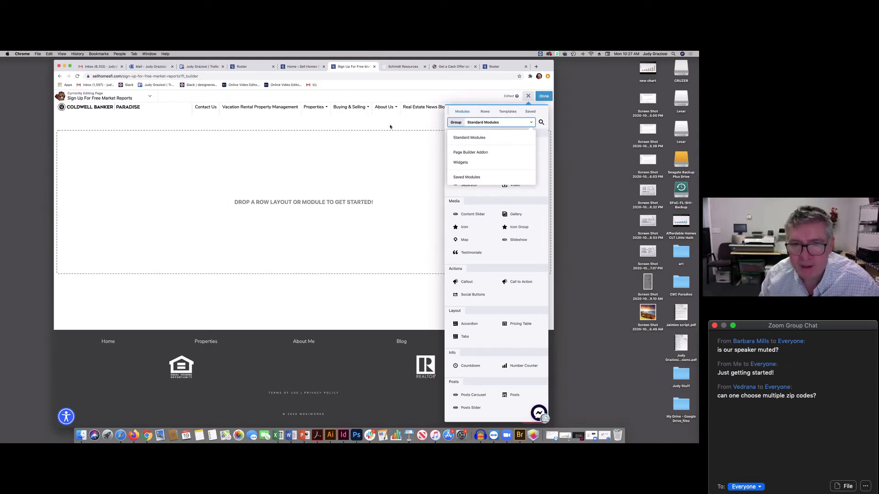
mouse_move(307, 308)
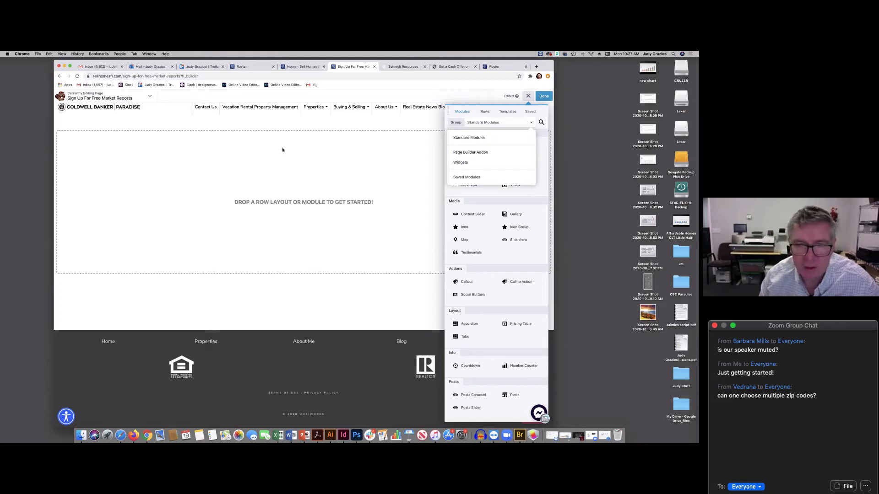
mouse_move(295, 226)
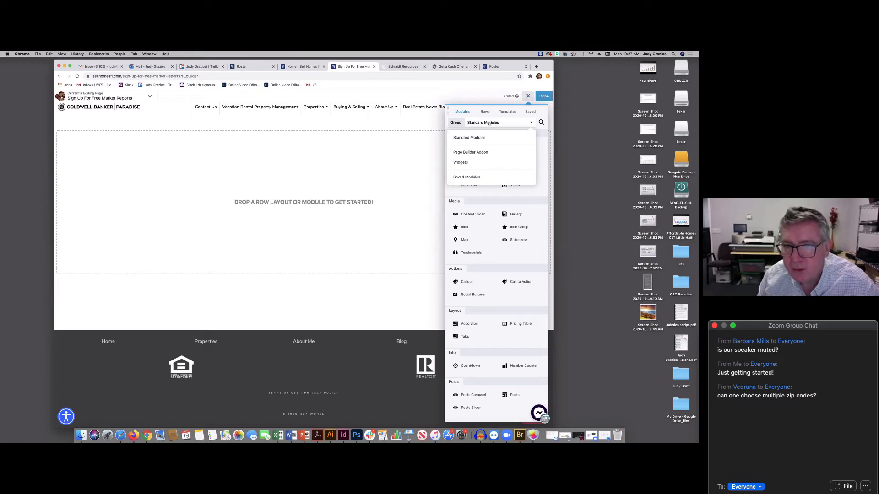
left_click(498, 122)
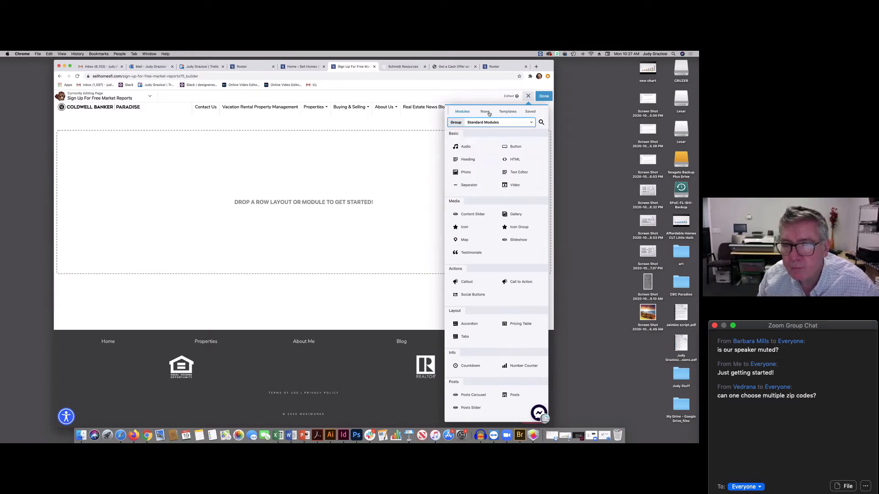
left_click(484, 111)
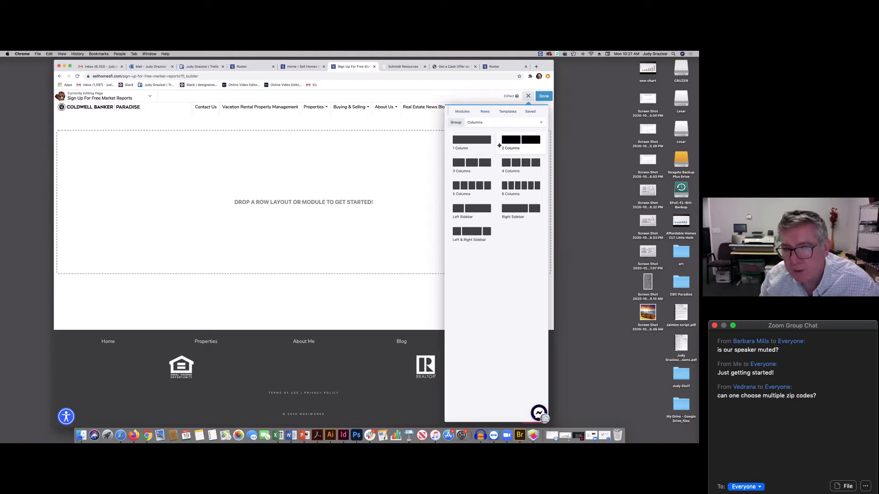
Drag a 2 Columns row to the top of the blank page.
left_click_drag(519, 140, 303, 133)
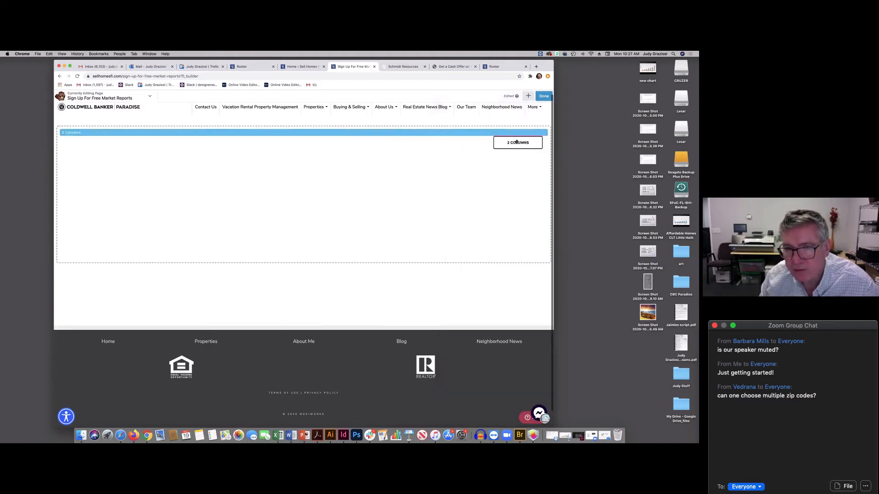
left_click_drag(516, 142, 306, 132)
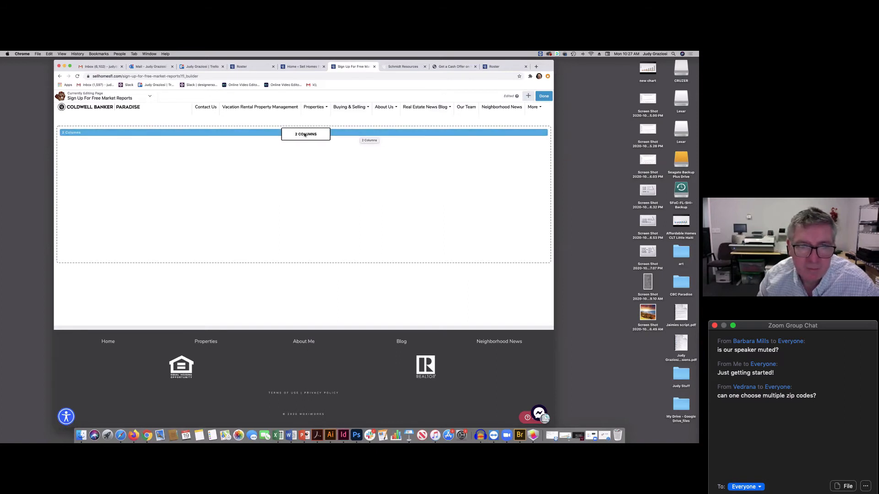
left_click(305, 134)
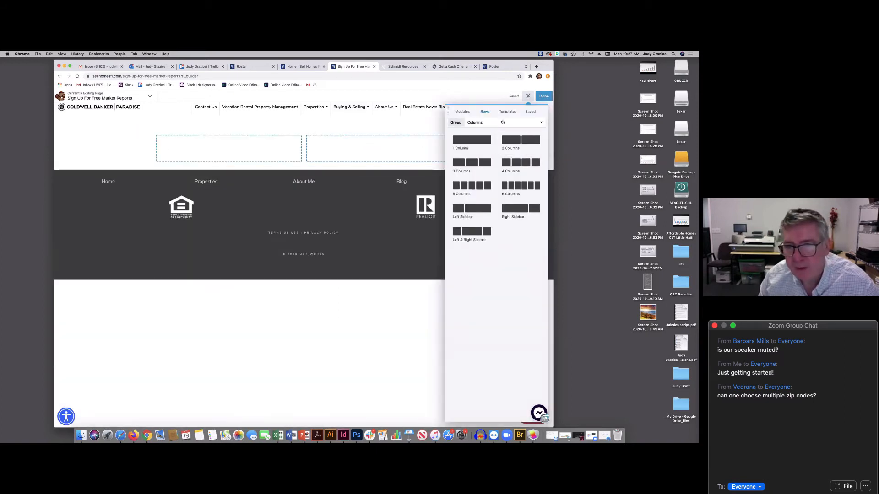
Place the Neighborhood News widget in the right column and save its settings.
left_click(496, 122)
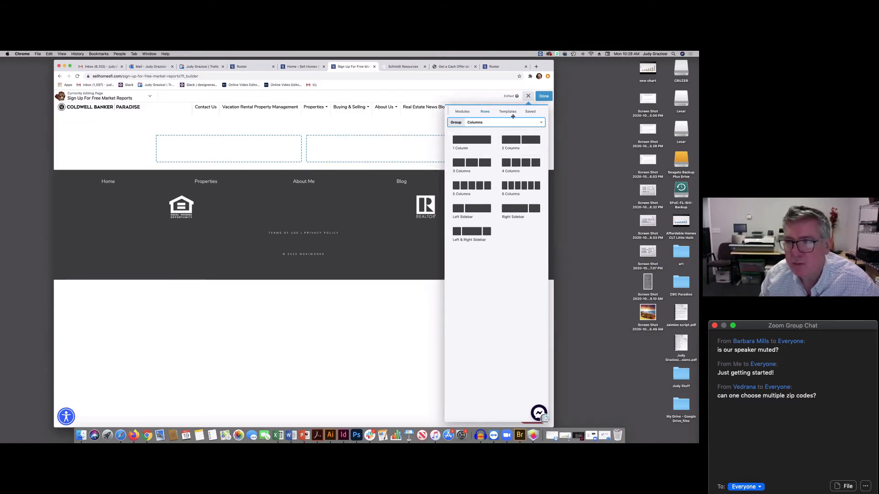
left_click(462, 111)
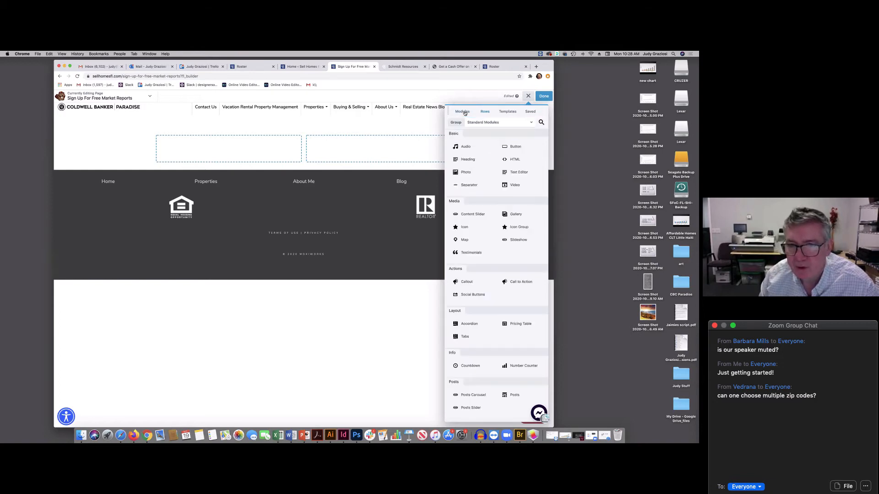
left_click(497, 122)
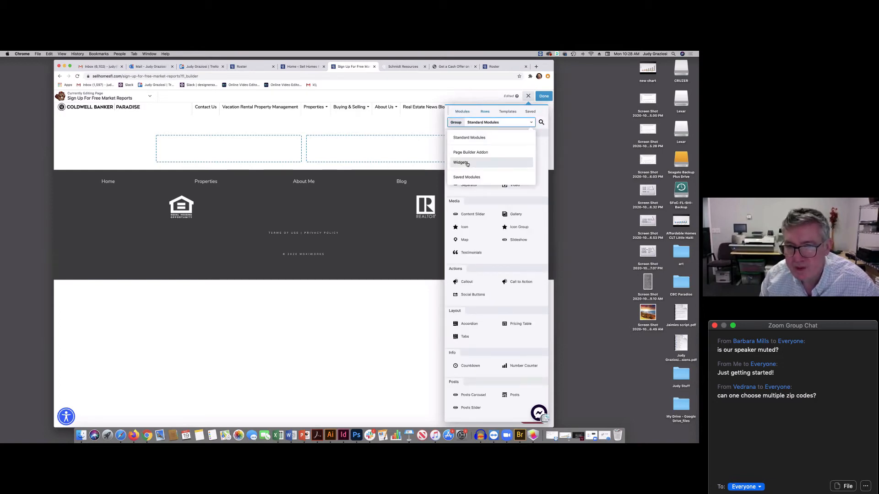
left_click(462, 162)
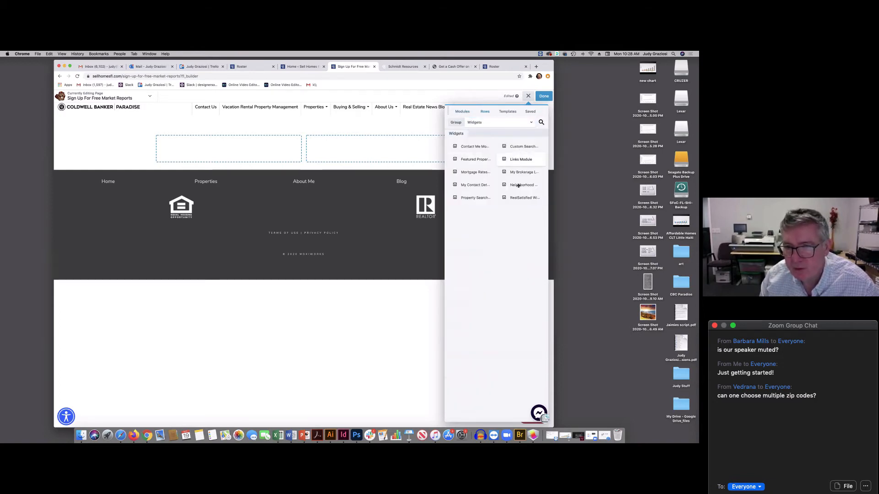
left_click(527, 95)
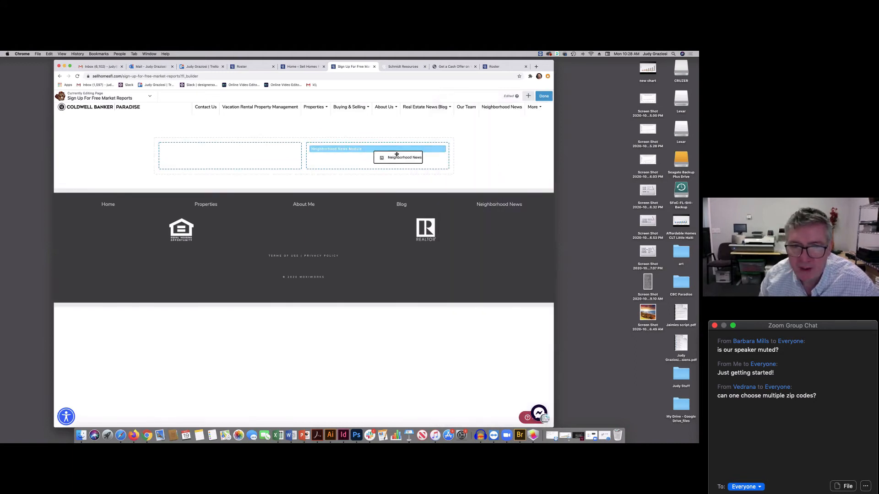
left_click(398, 158)
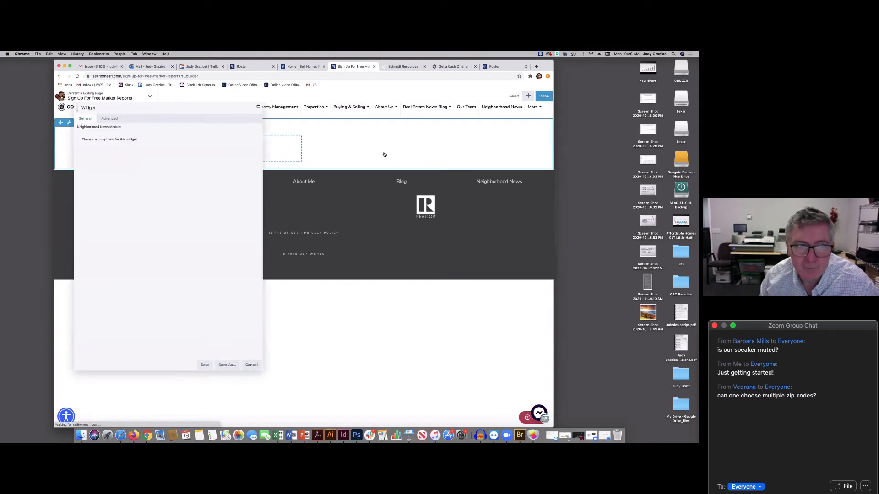
left_click(109, 118)
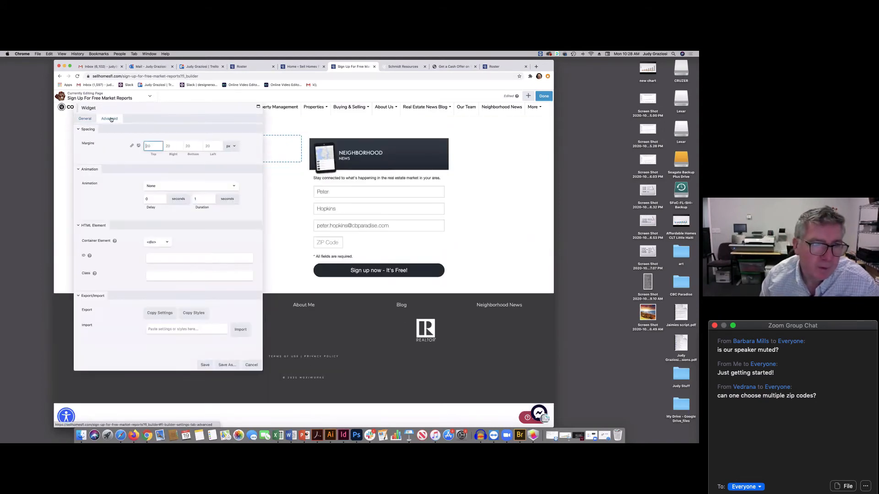
left_click(204, 365)
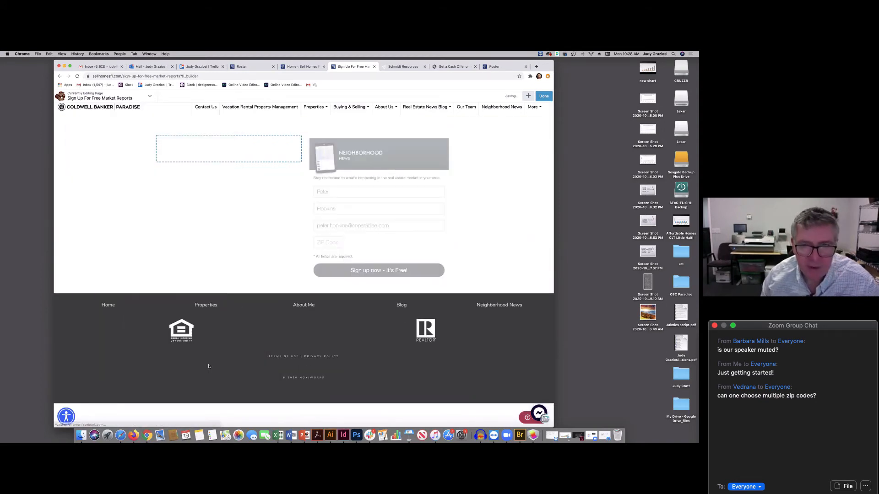
left_click(228, 148)
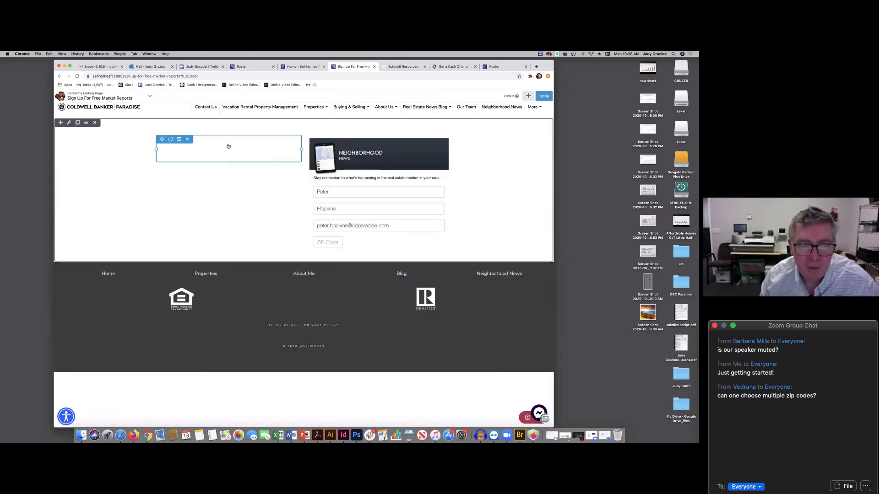
left_click(528, 95)
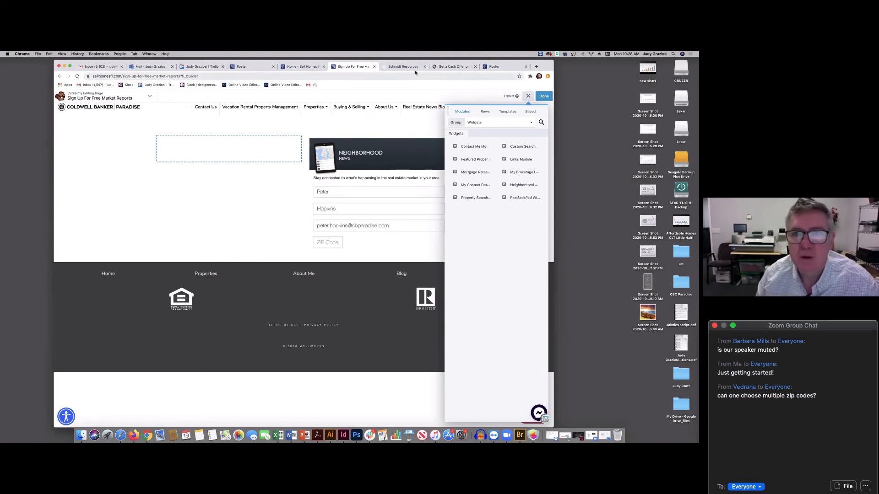
Go through the Admin Tool, Schmidt Resources and Roster tabs to the live Coldwell Banker Paradise site.
left_click(301, 66)
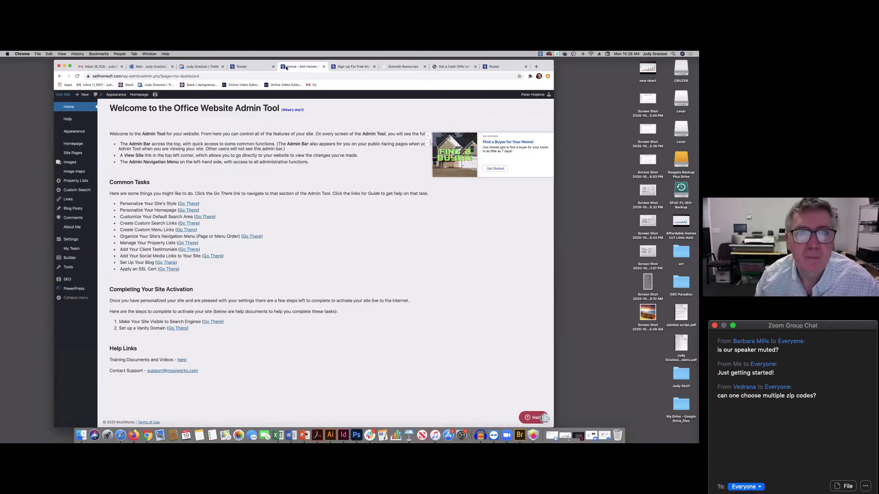
left_click(402, 66)
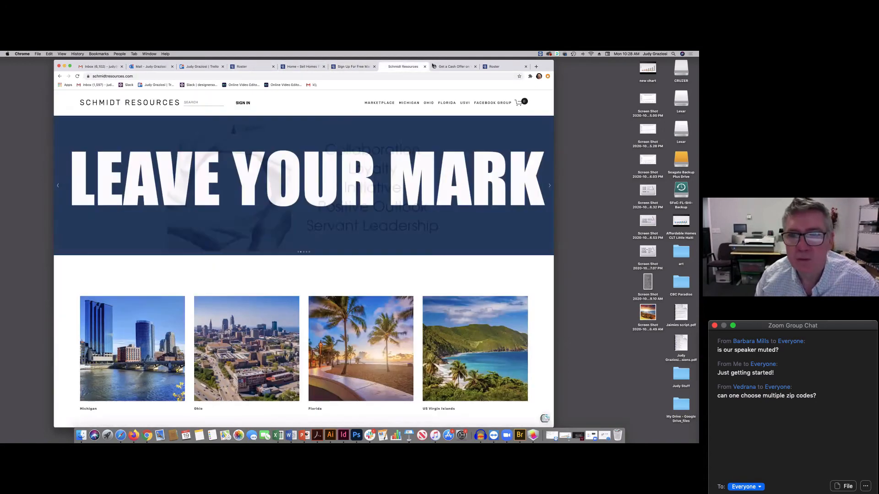
left_click(453, 66)
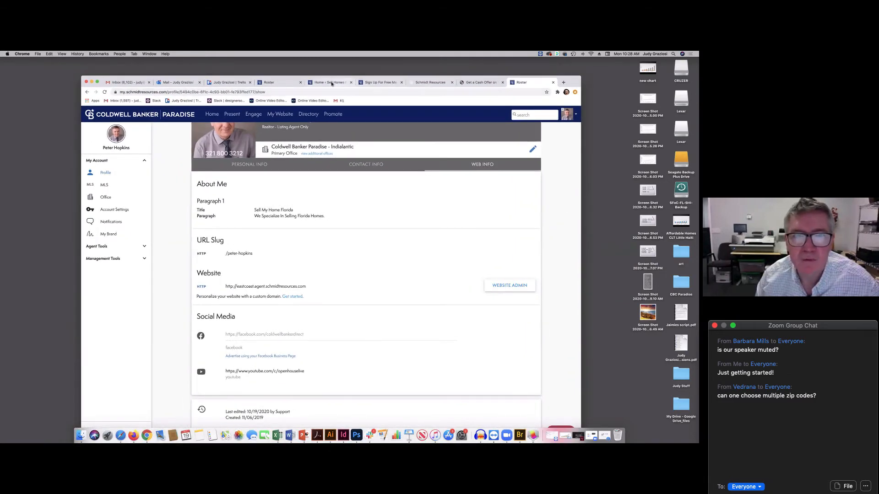
left_click(509, 285)
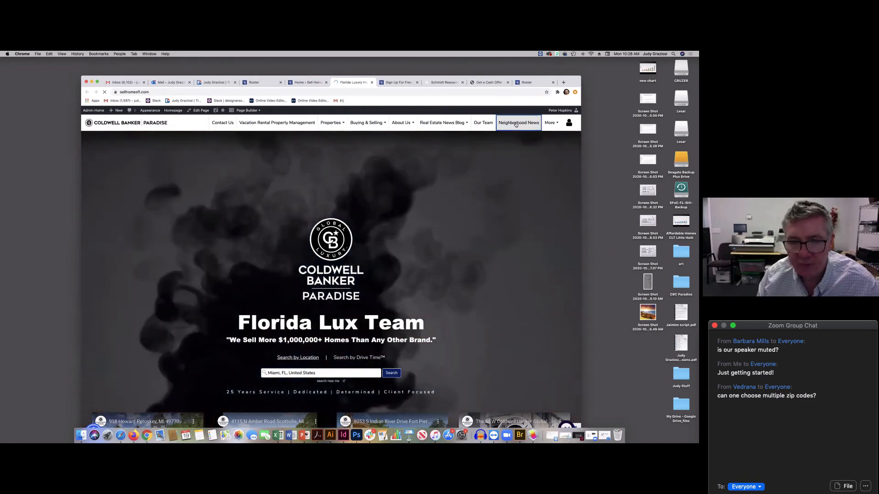
Review the Neighborhood News listings for ZIP 34951, then return to the Page Builder tab.
left_click(518, 123)
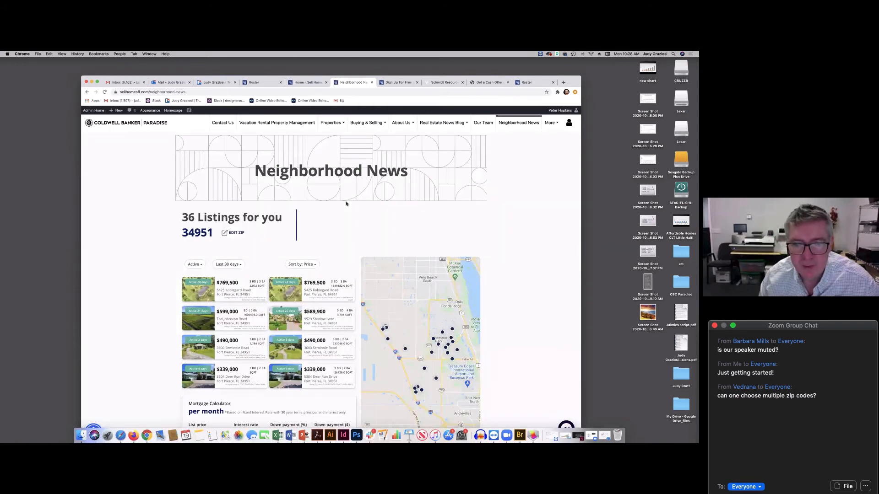
scroll("down", 3)
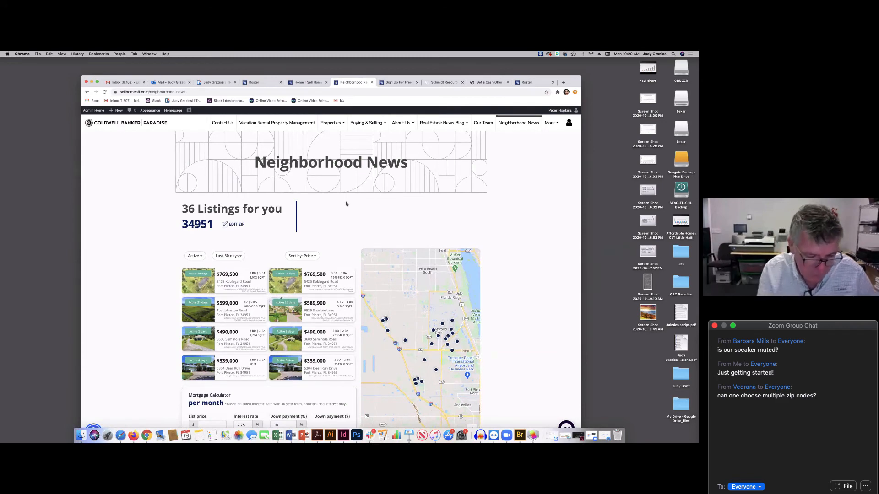
mouse_move(197, 146)
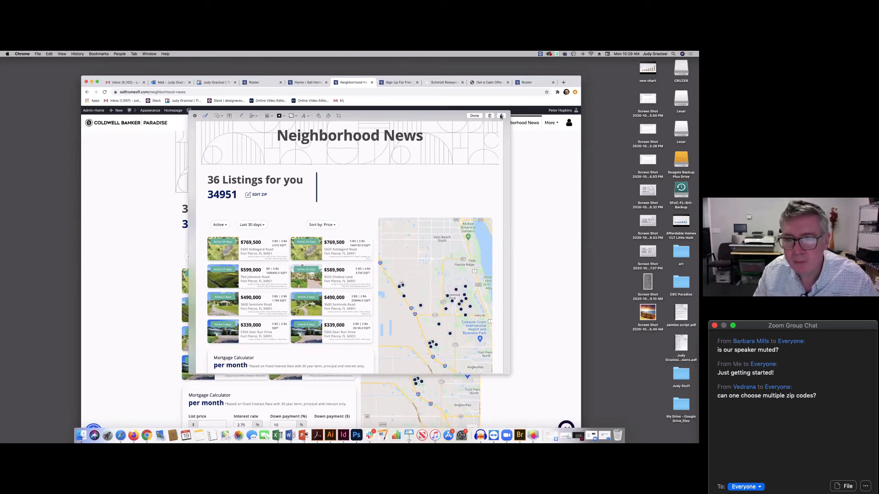
left_click(500, 116)
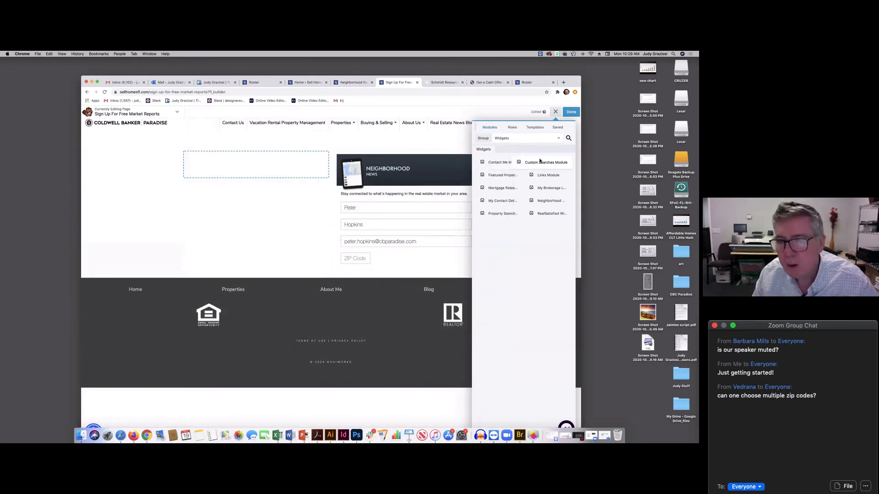
Drag a Photo module from Standard Modules into the left column and open its media library.
left_click(527, 138)
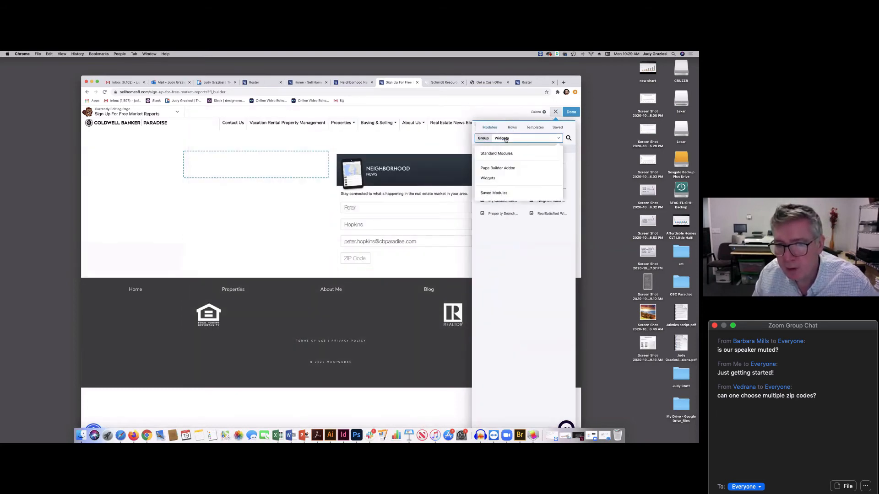
left_click(495, 153)
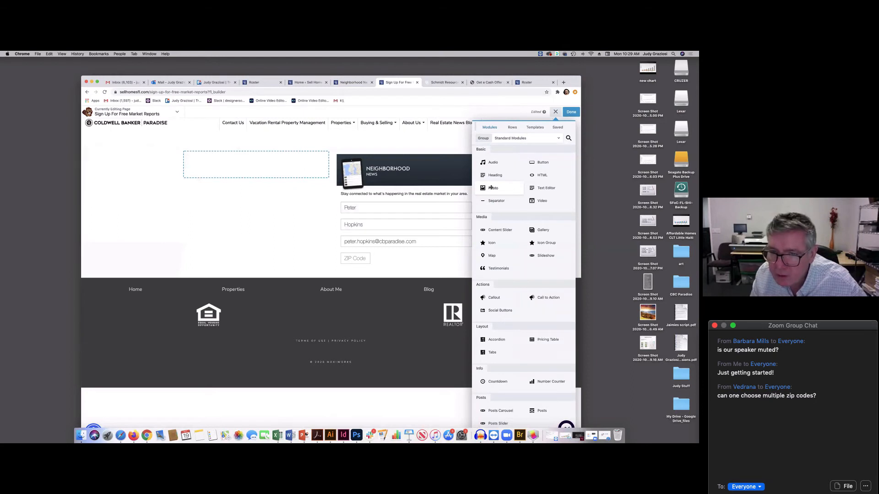
left_click(570, 112)
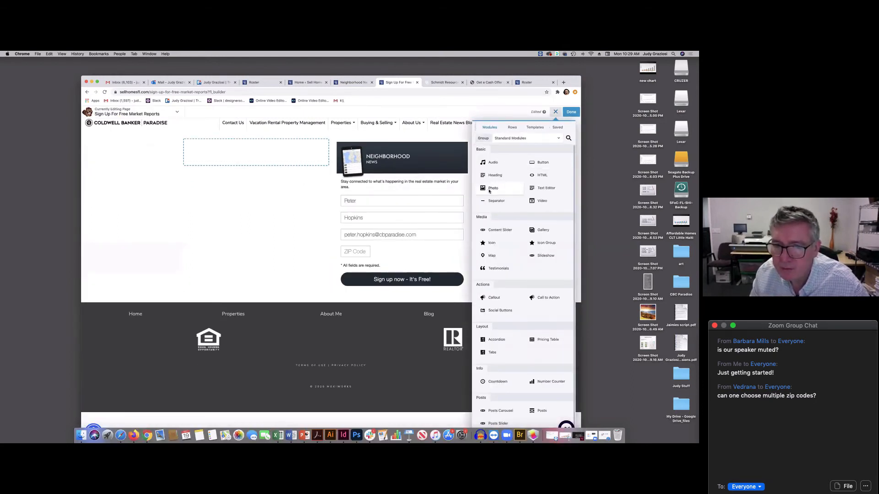
left_click_drag(494, 188, 250, 155)
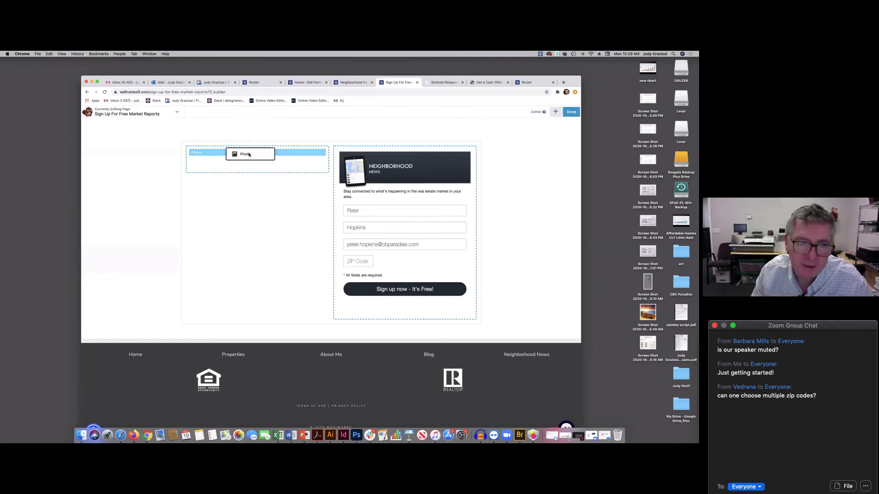
left_click(250, 154)
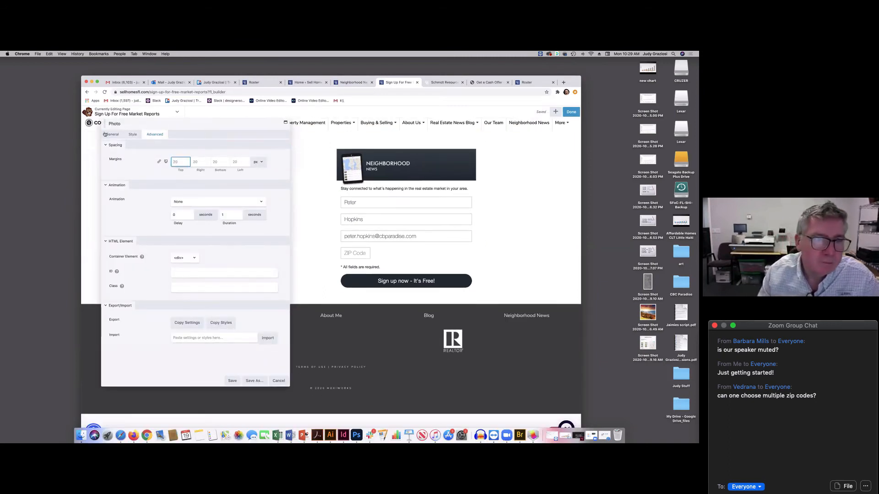
left_click(113, 134)
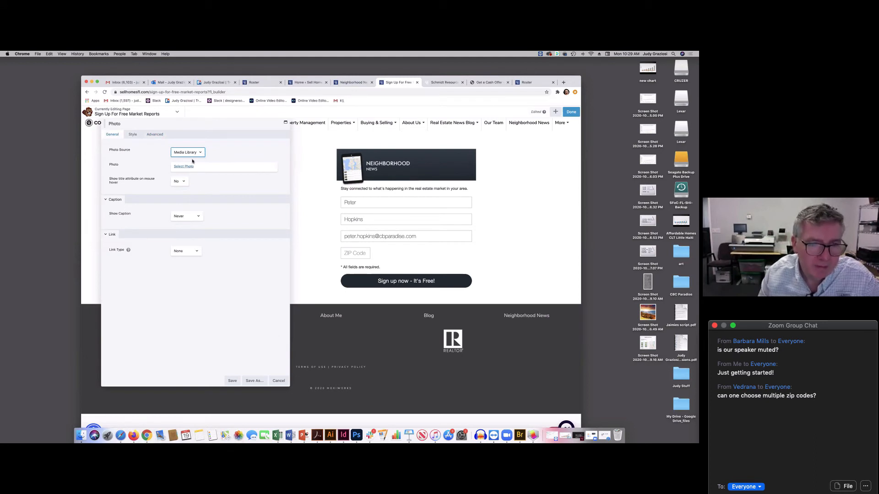
left_click(184, 166)
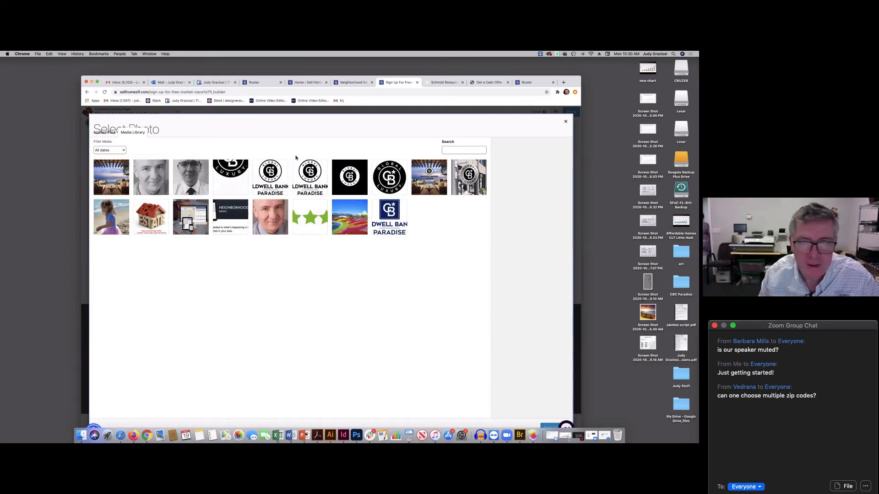
Browse the Photos library and Downloads folder in the Finder upload picker.
left_click(104, 132)
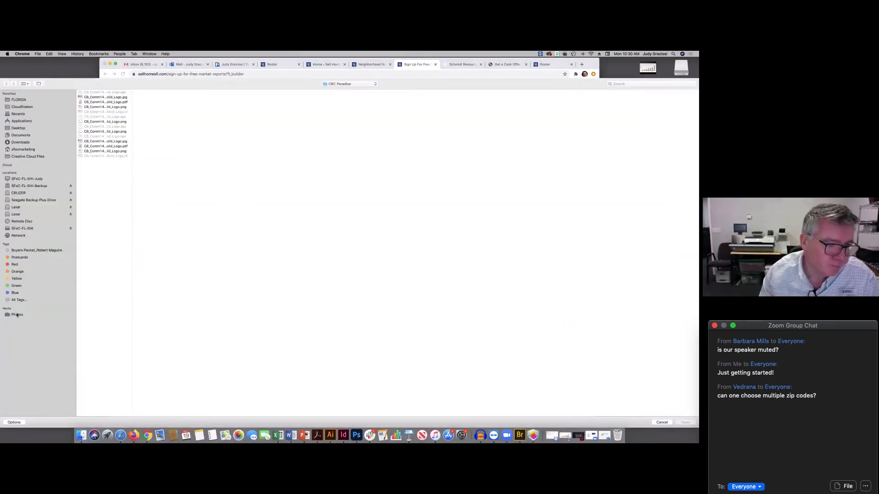
left_click(17, 314)
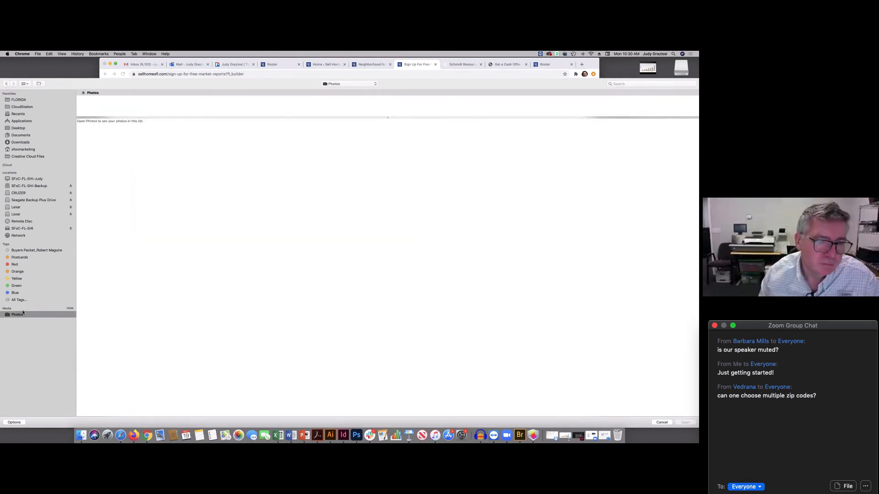
left_click(17, 315)
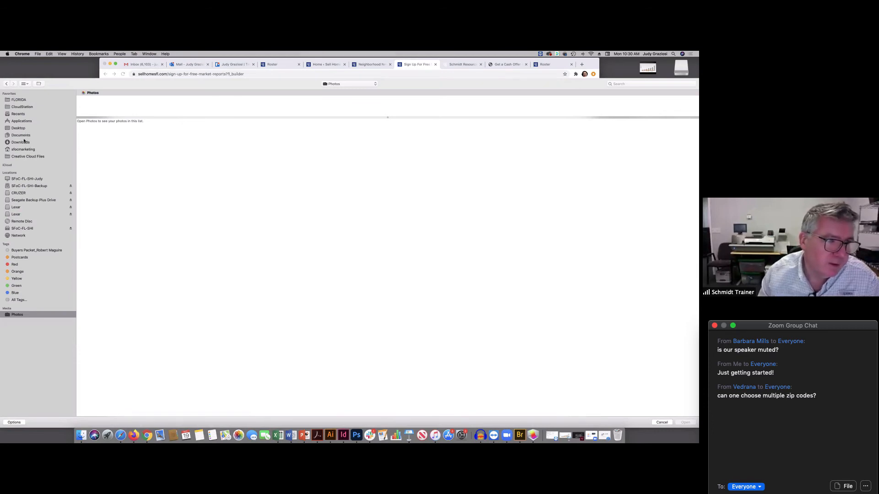
left_click(21, 142)
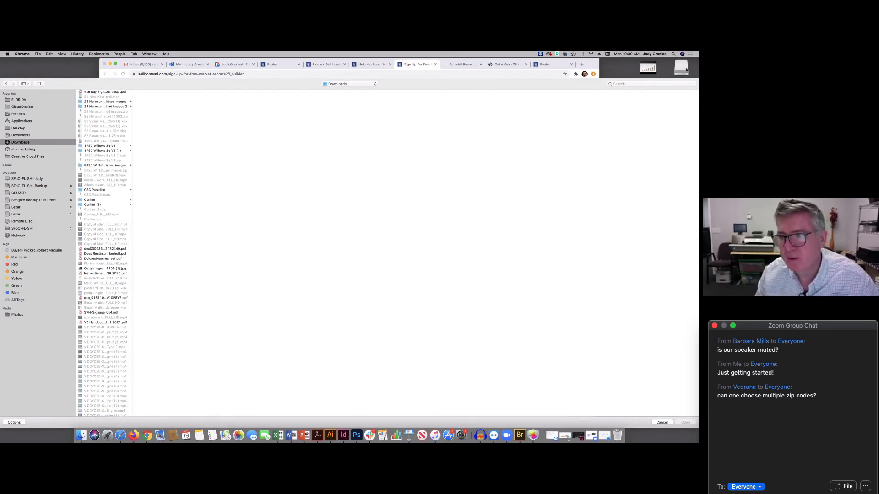
mouse_move(209, 84)
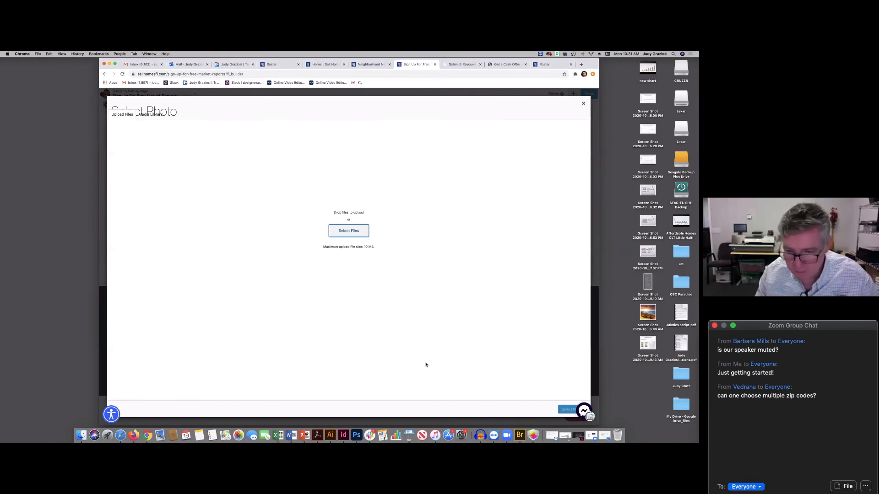
mouse_move(543, 217)
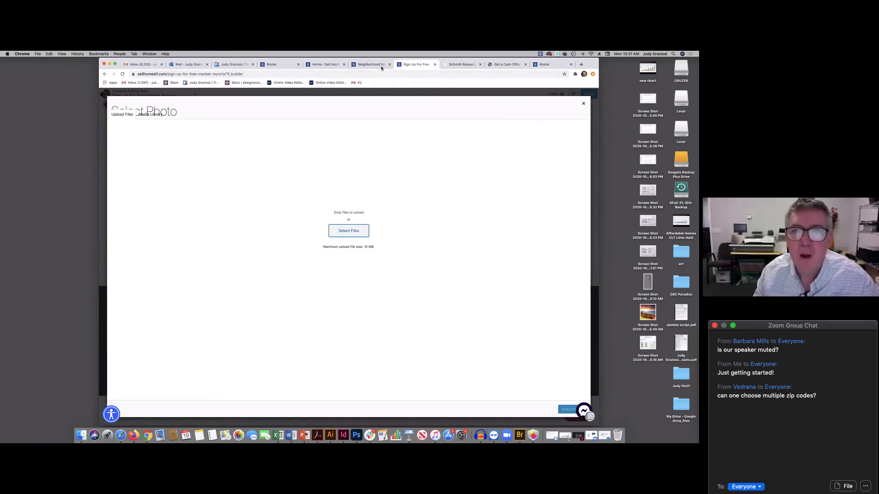
Switch back to the Neighborhood News tab for ZIP 34951 to capture it.
left_click(370, 64)
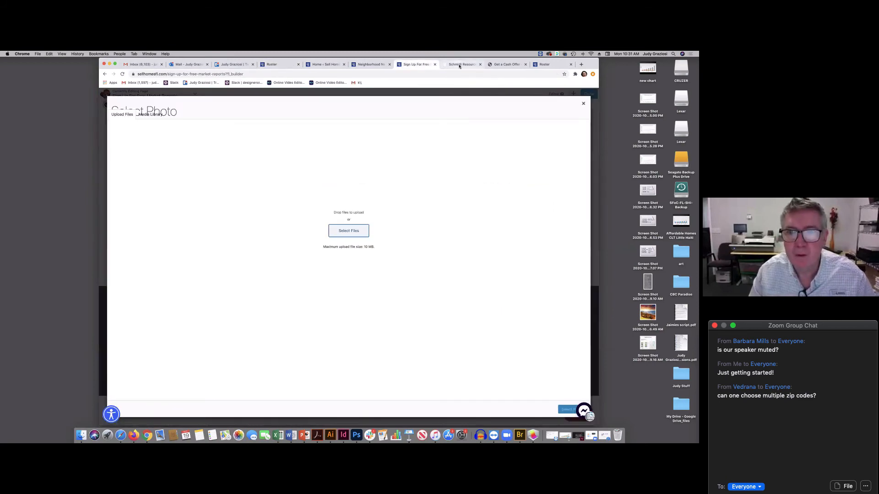
left_click(370, 64)
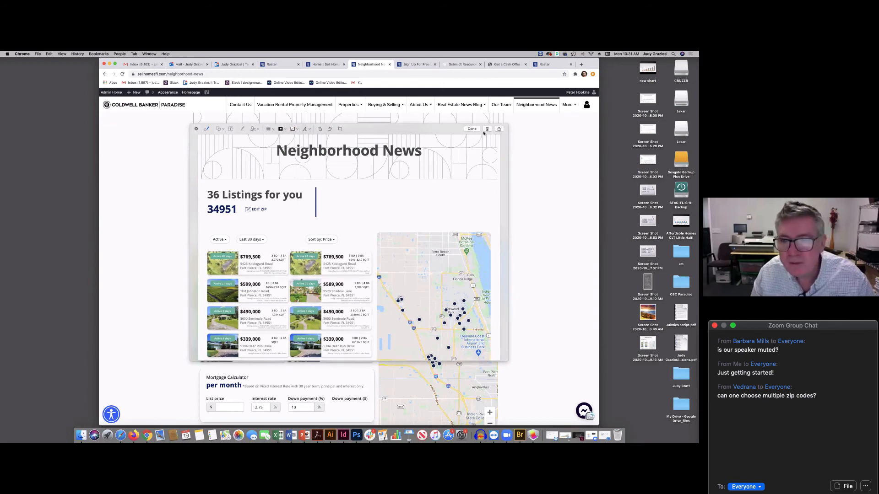
Finish the Neighborhood News screenshot, glance at Schmidt Resources, then return to Neighborhood News.
left_click(499, 129)
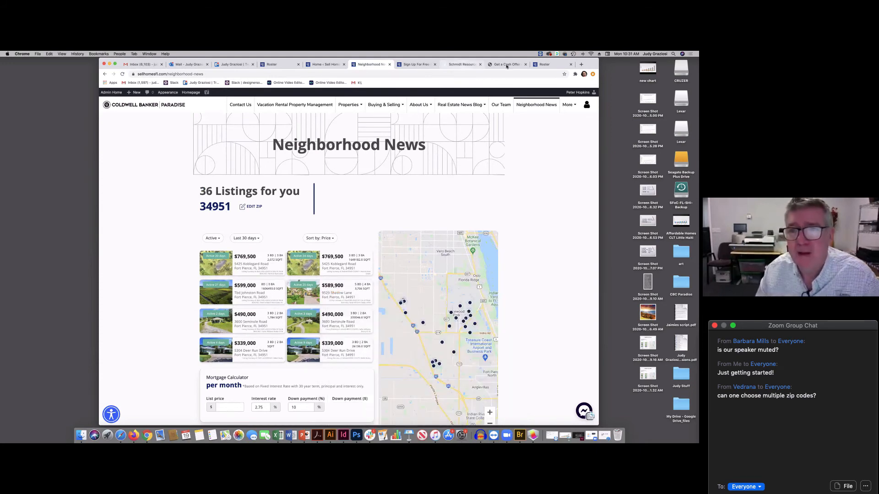
left_click(463, 64)
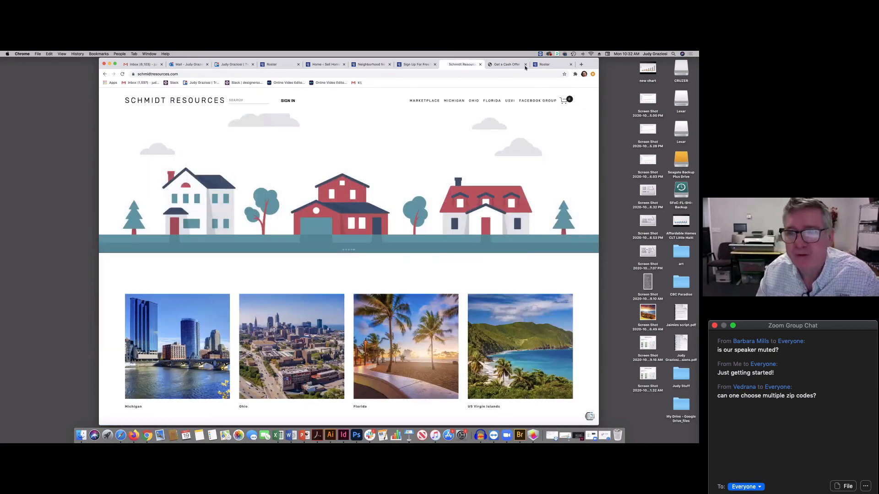
left_click(416, 64)
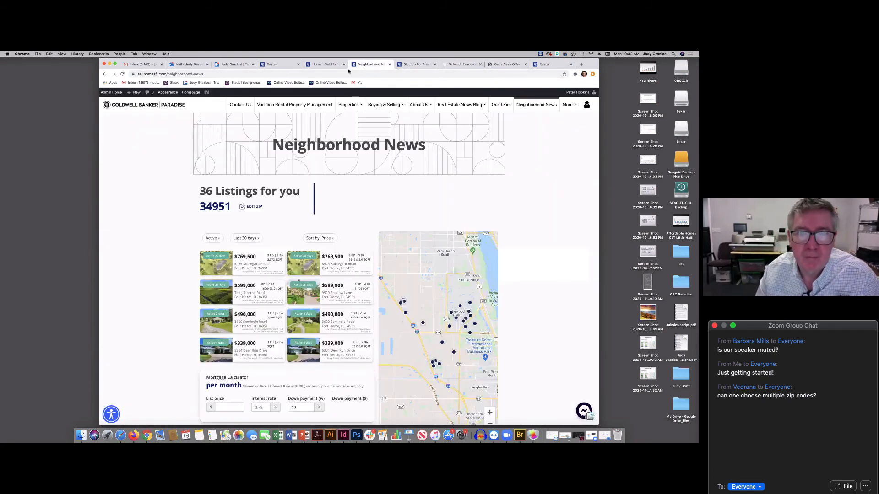
Browse the Admin Tool, cash offer and Schmidt Resources tabs, then return to the sign-up page.
left_click(325, 64)
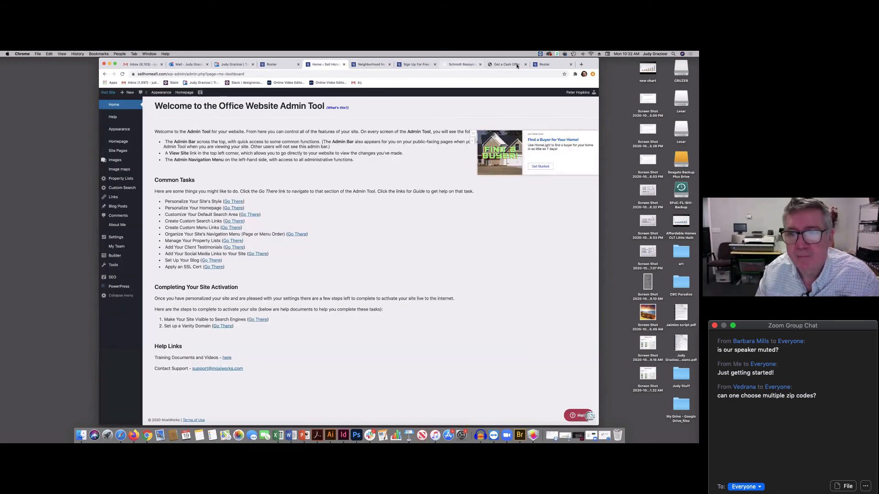
left_click(505, 64)
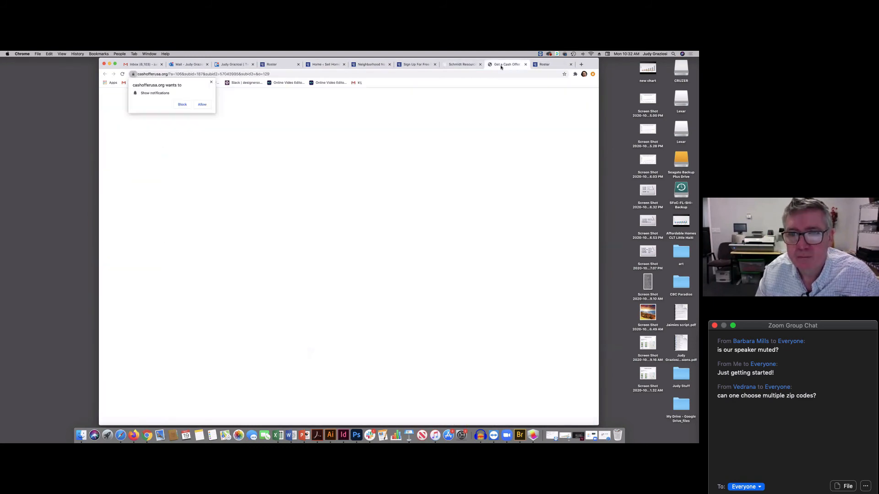
left_click(461, 64)
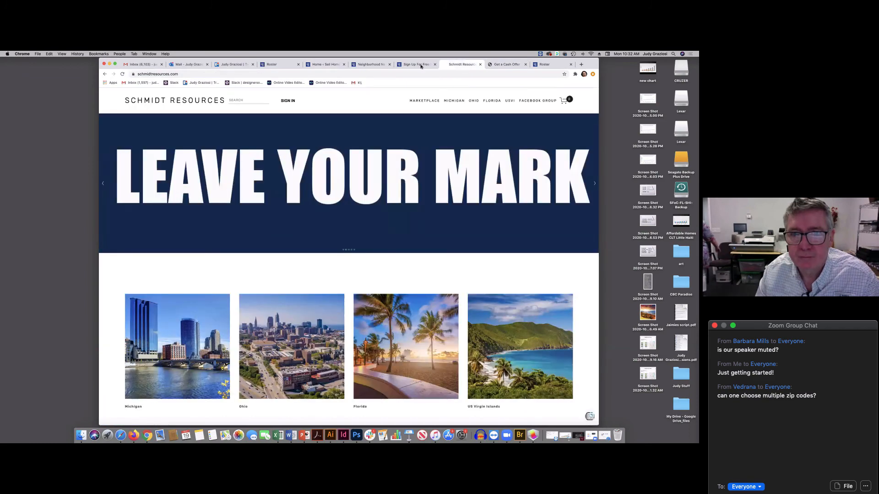
left_click(415, 64)
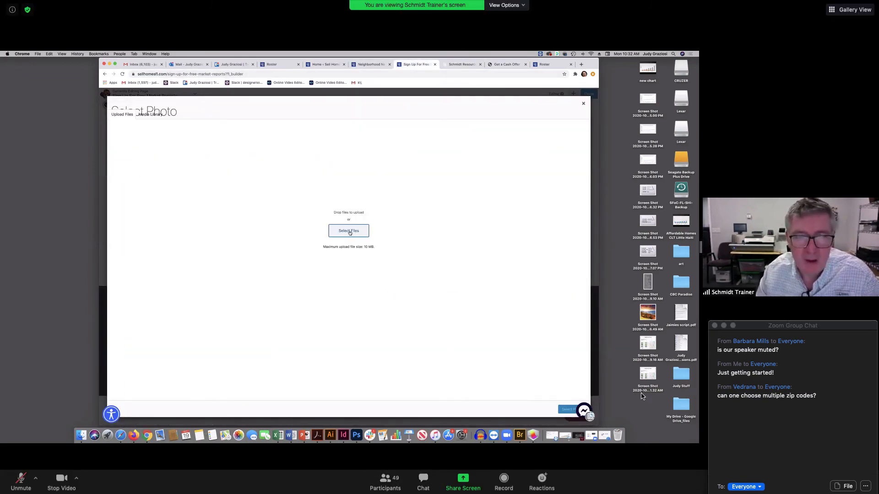
mouse_move(850, 10)
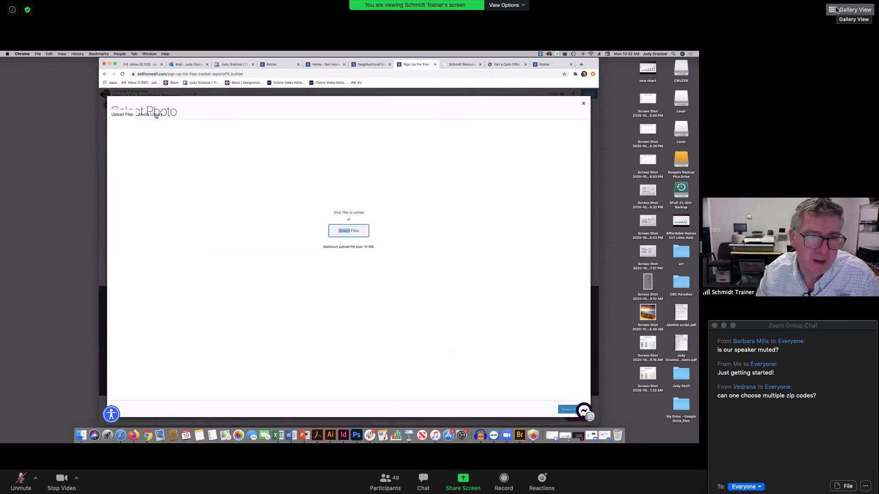
Choose the Neighborhood News devices image from the Media Library and save the Photo module.
left_click(149, 115)
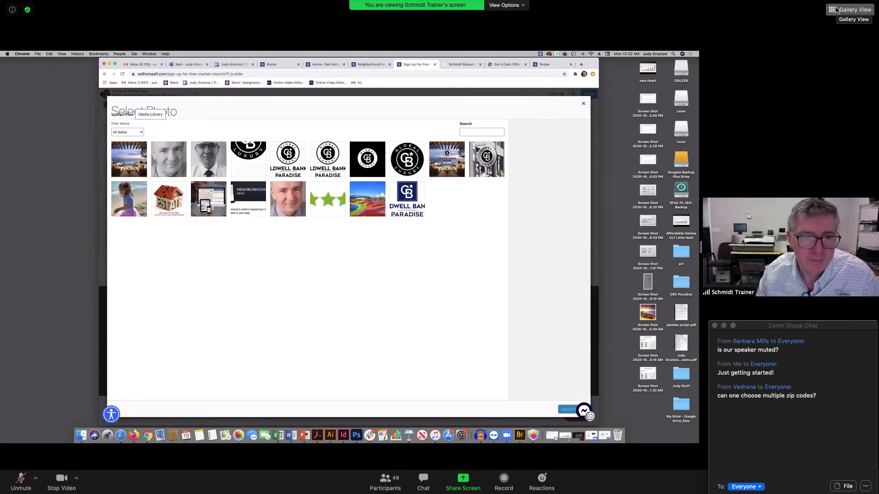
left_click(209, 199)
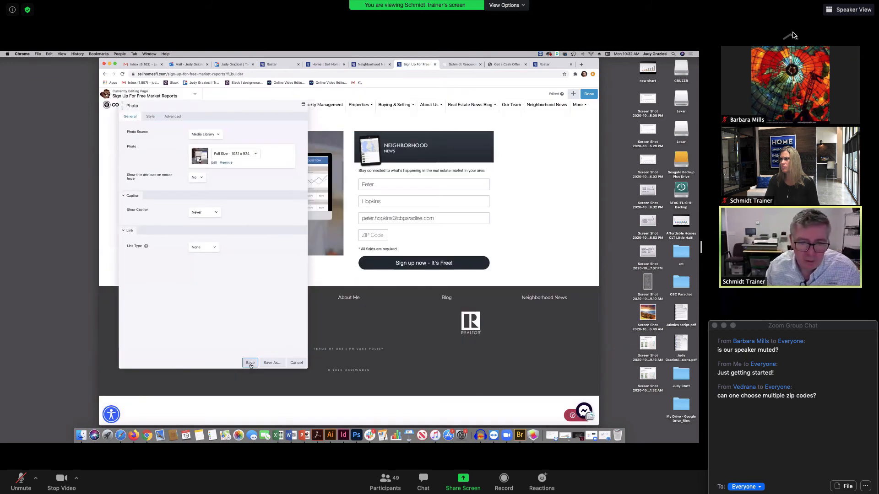
left_click(249, 363)
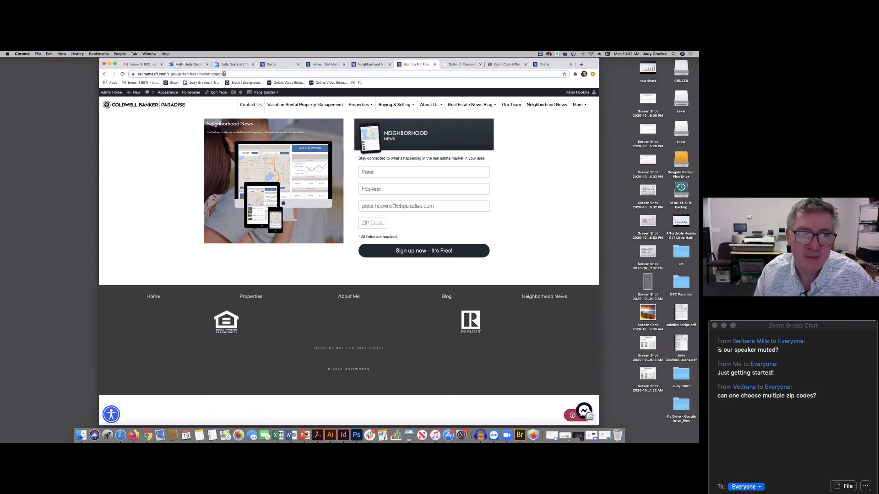
Select the live sign-up page's web address, then go to the Admin Home dashboard.
right_click(184, 73)
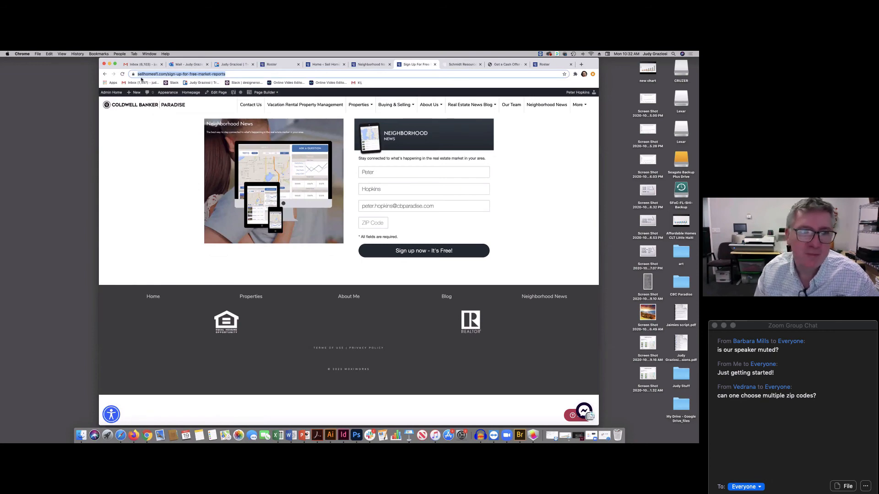
left_click(111, 92)
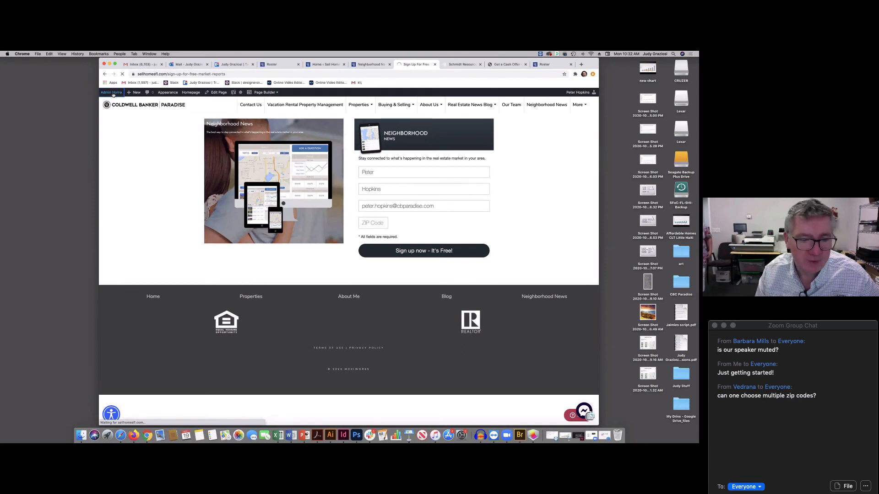
left_click(110, 92)
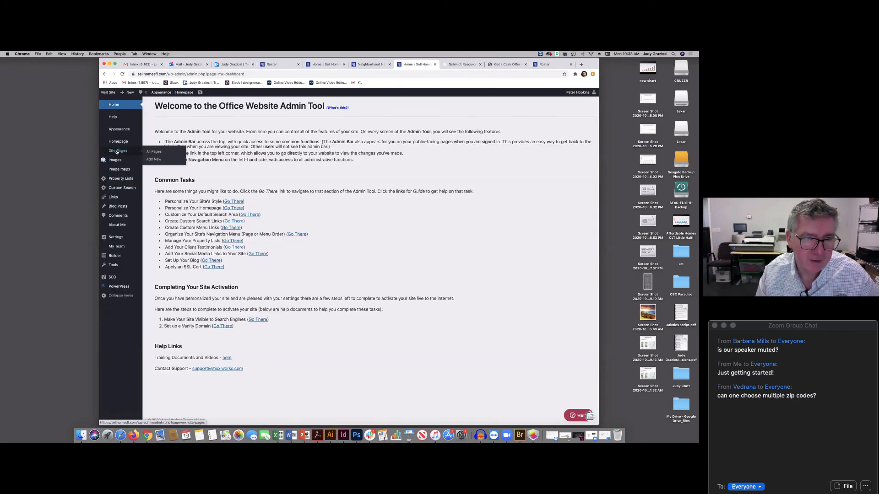
From All Pages, edit the Sign Up For Free Market Reports page.
left_click(154, 151)
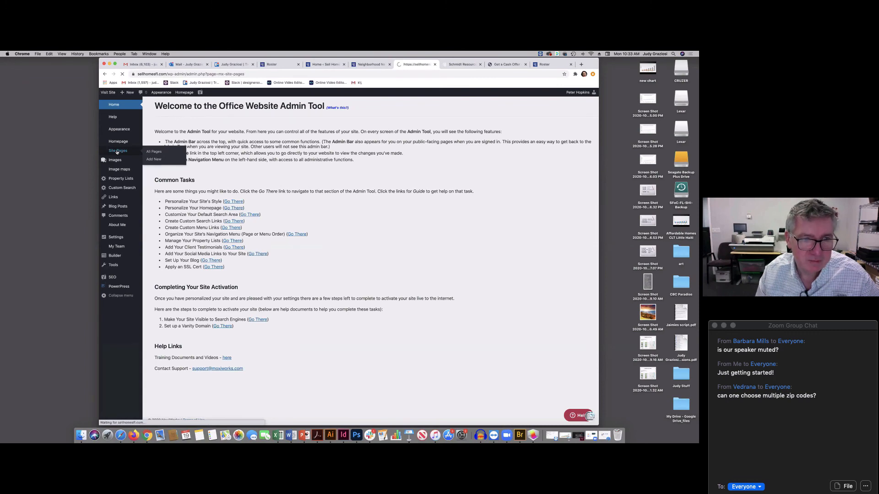
left_click(154, 152)
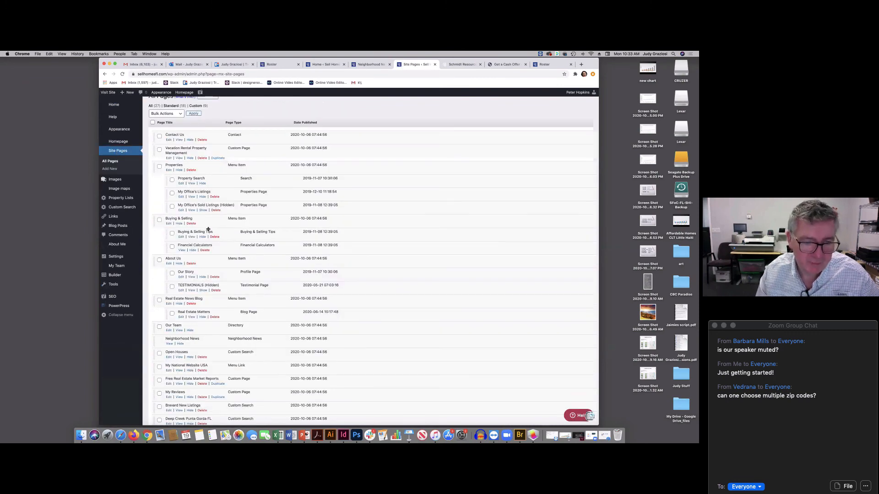
scroll("down", 3)
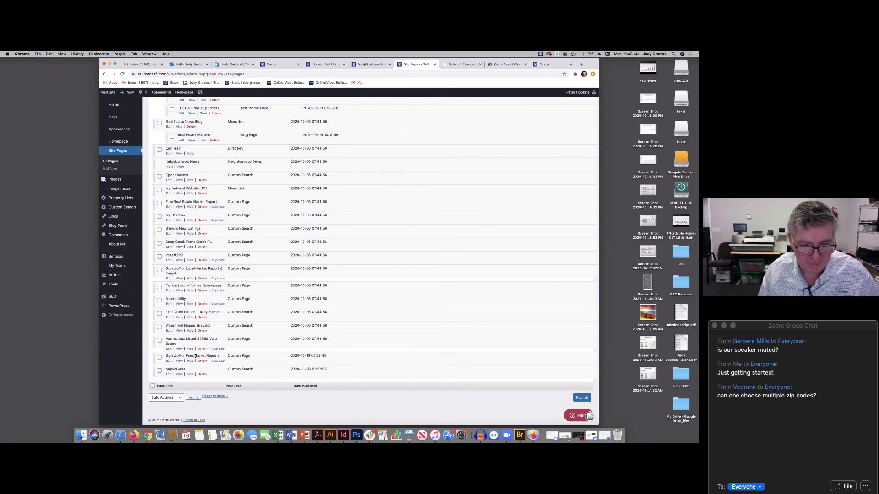
left_click(169, 360)
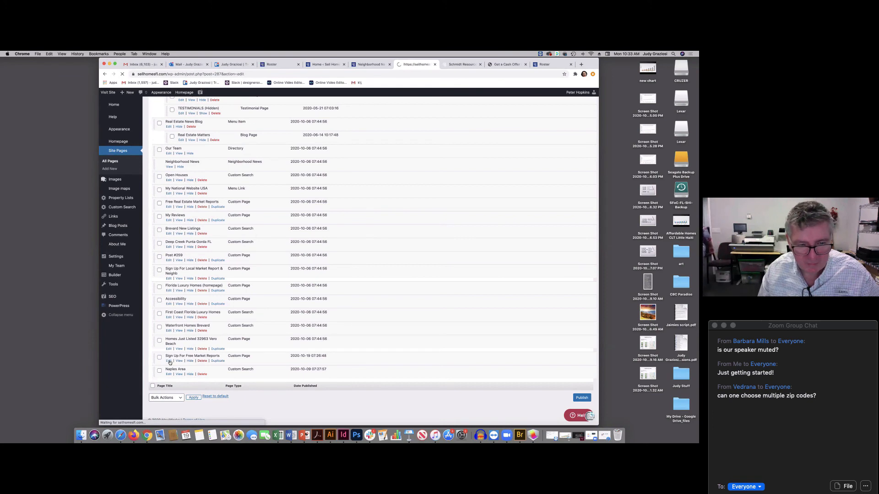
left_click(168, 360)
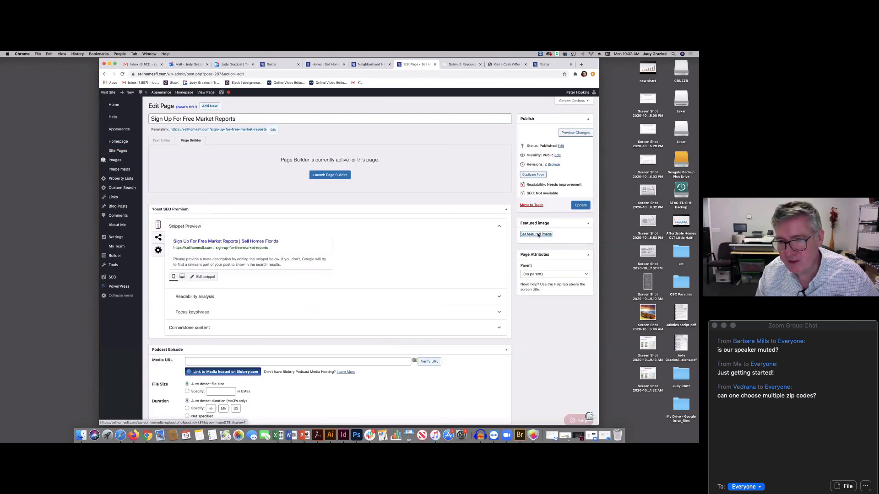
Set the Neighborhood News devices photo as the page's featured image.
left_click(534, 234)
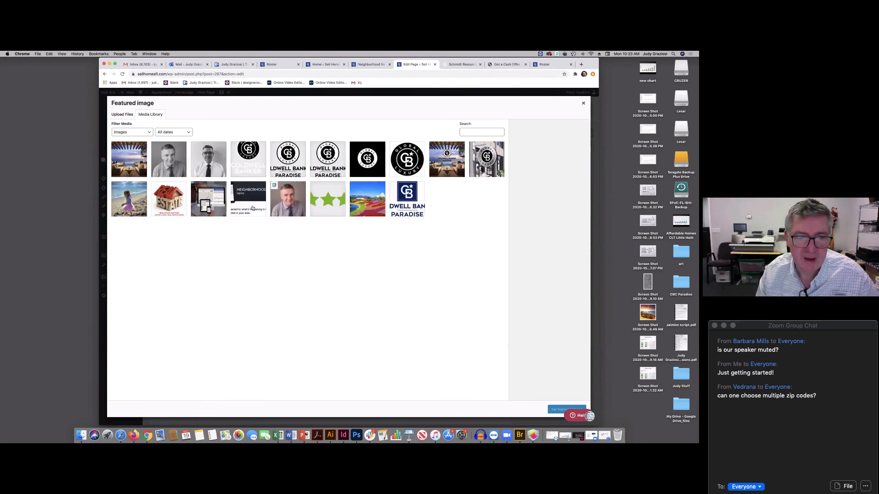
left_click(208, 199)
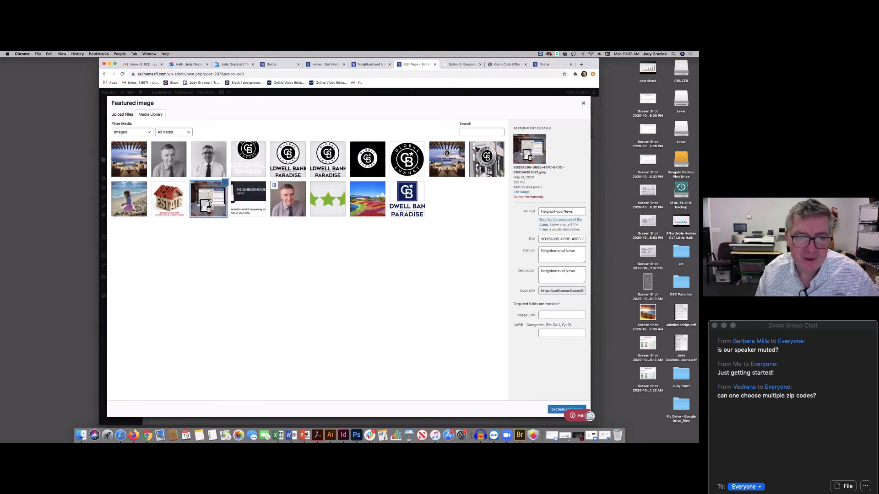
left_click(208, 199)
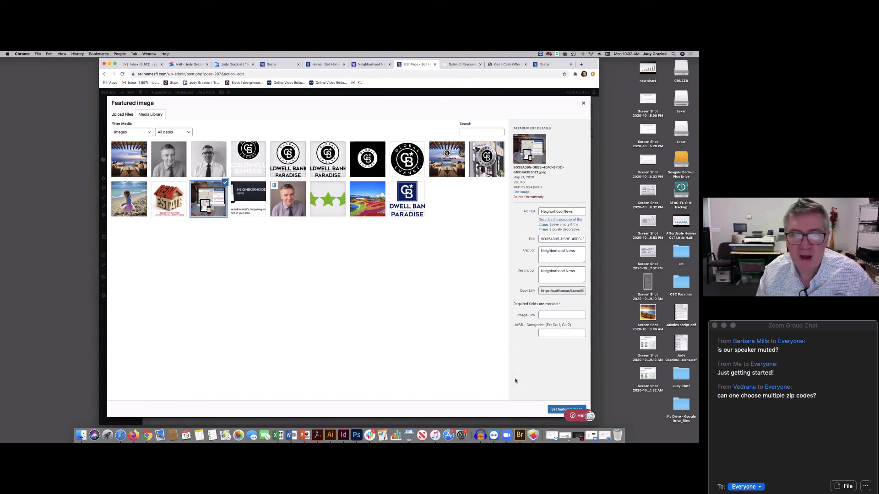
mouse_move(349, 347)
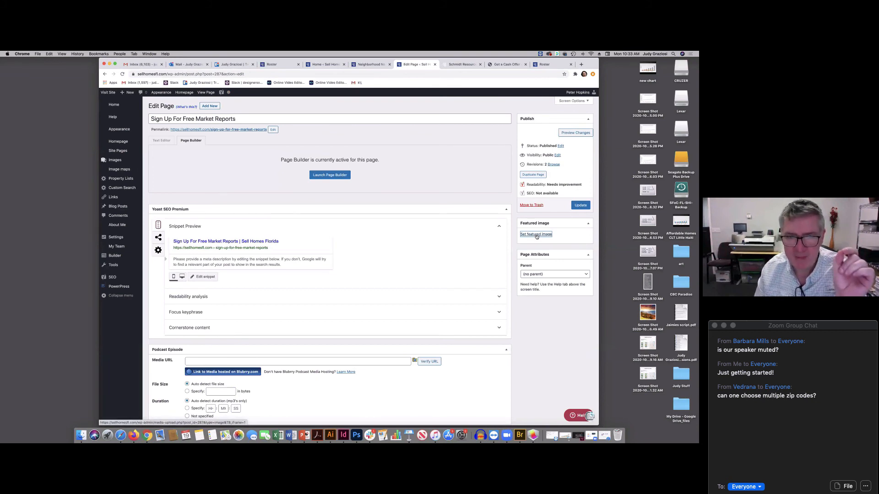
left_click(535, 234)
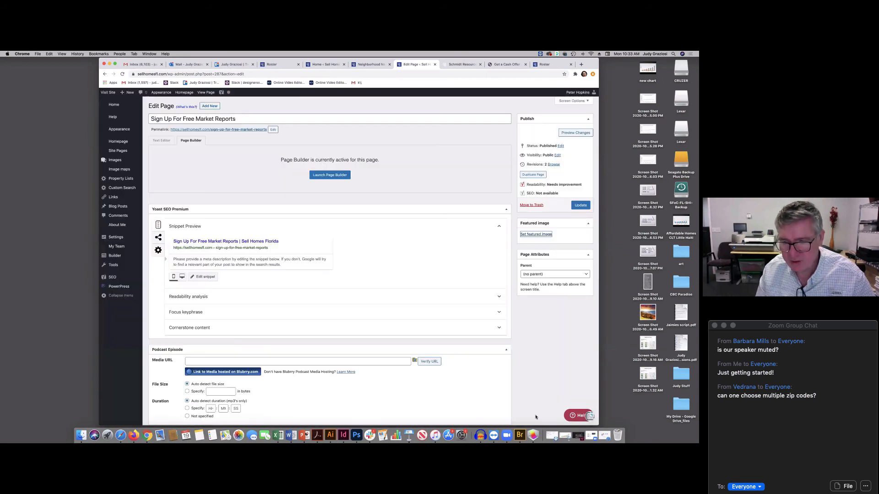
Save the page changes with Update.
scroll("down", 3)
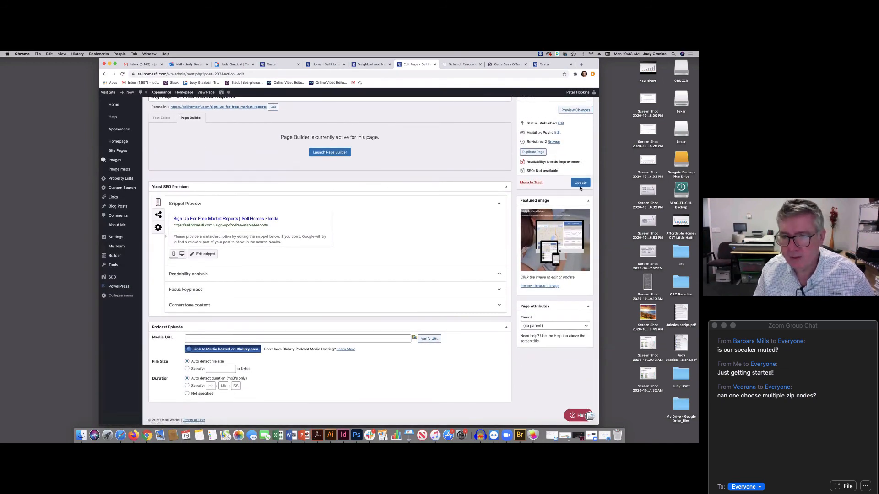
left_click(580, 182)
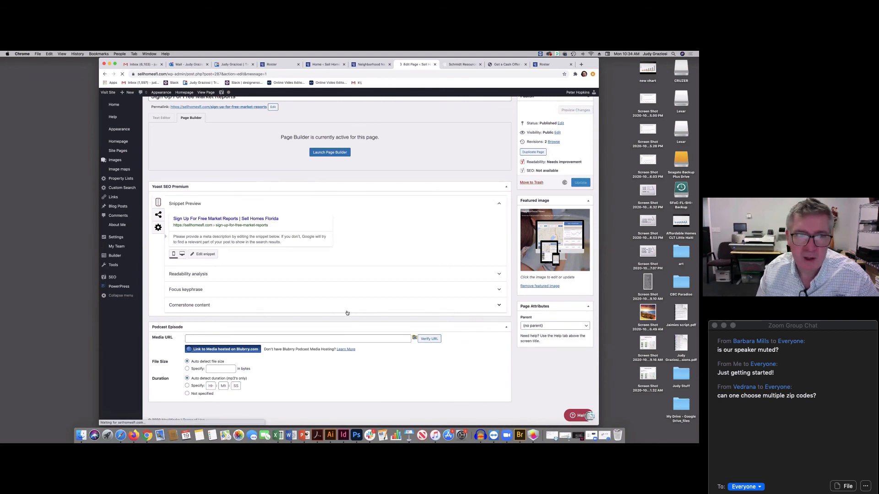
left_click(580, 182)
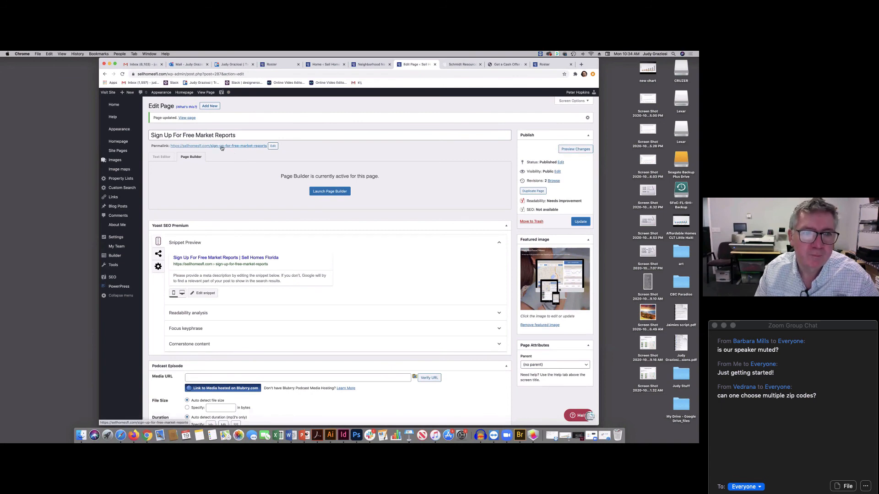
Open the live Sign Up For Free Market Reports page and select its URL to copy.
left_click(218, 146)
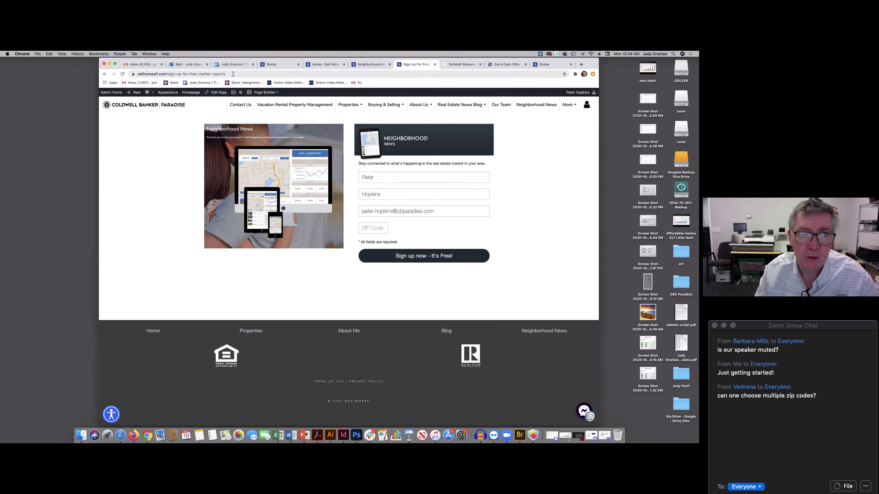
left_click(179, 74)
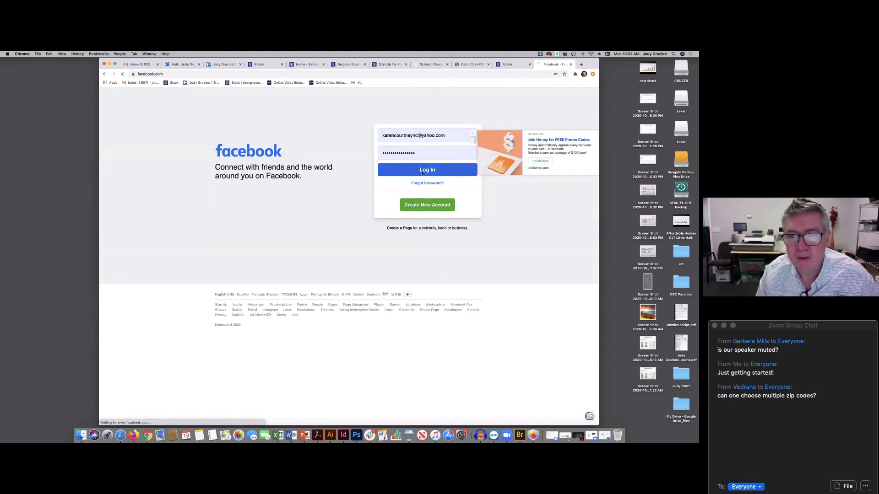
Log in to Facebook, paste the sign-up page link into a post, then leave the site.
left_click(427, 169)
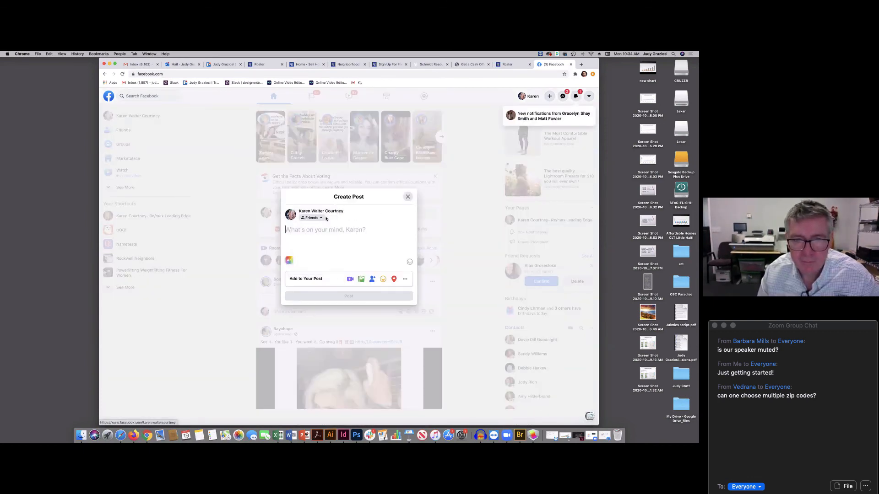
right_click(325, 229)
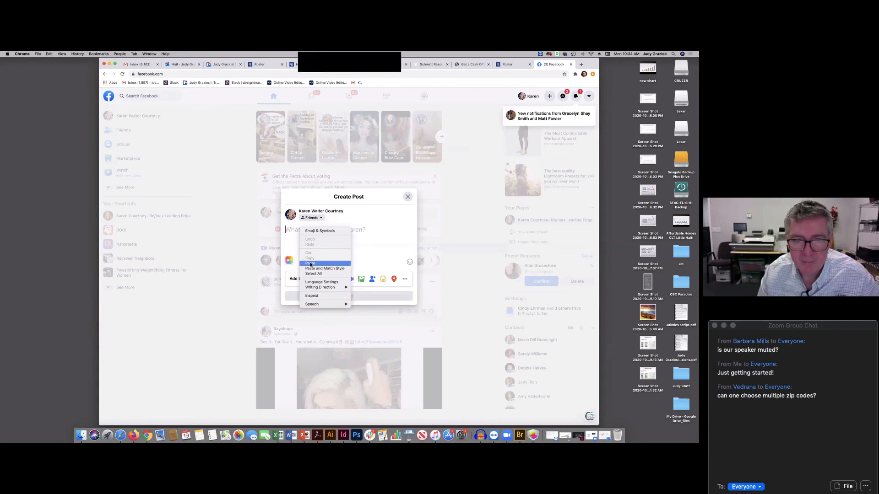
left_click(310, 262)
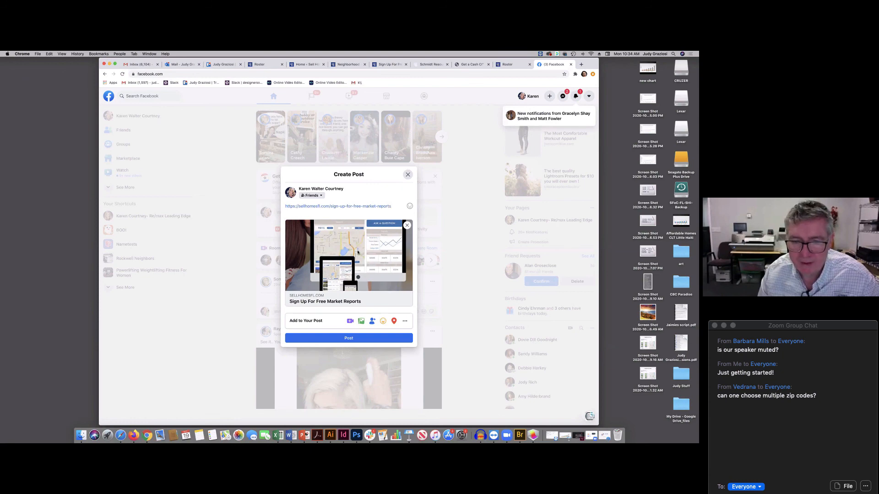
mouse_move(386, 200)
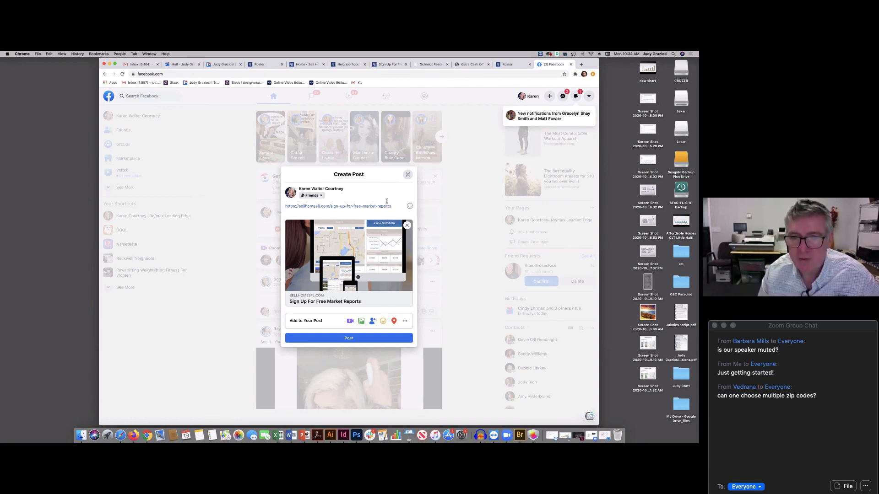
left_click(407, 175)
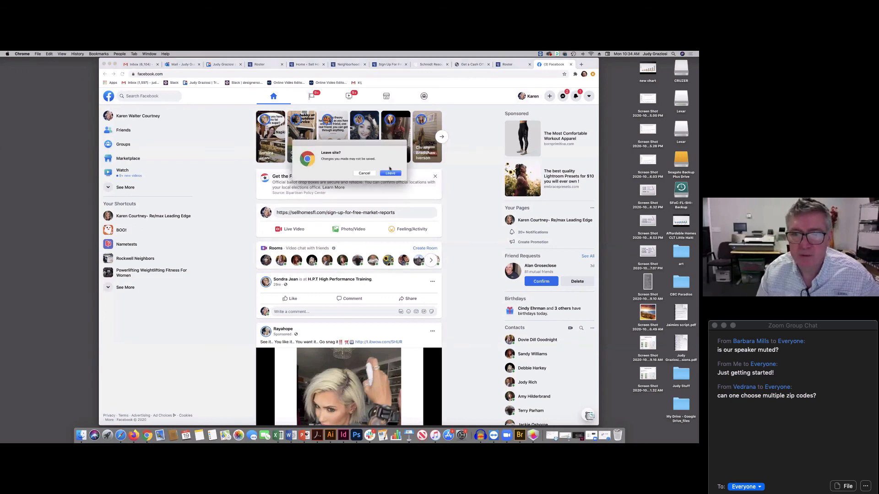
left_click(390, 173)
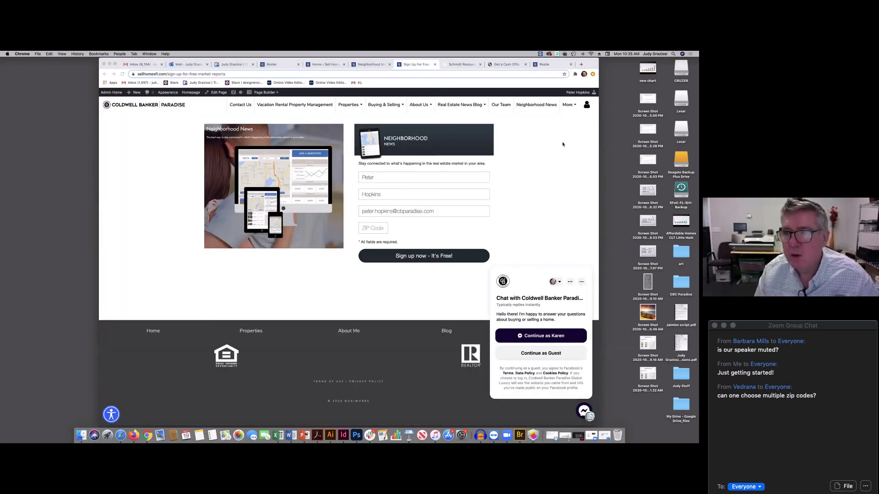